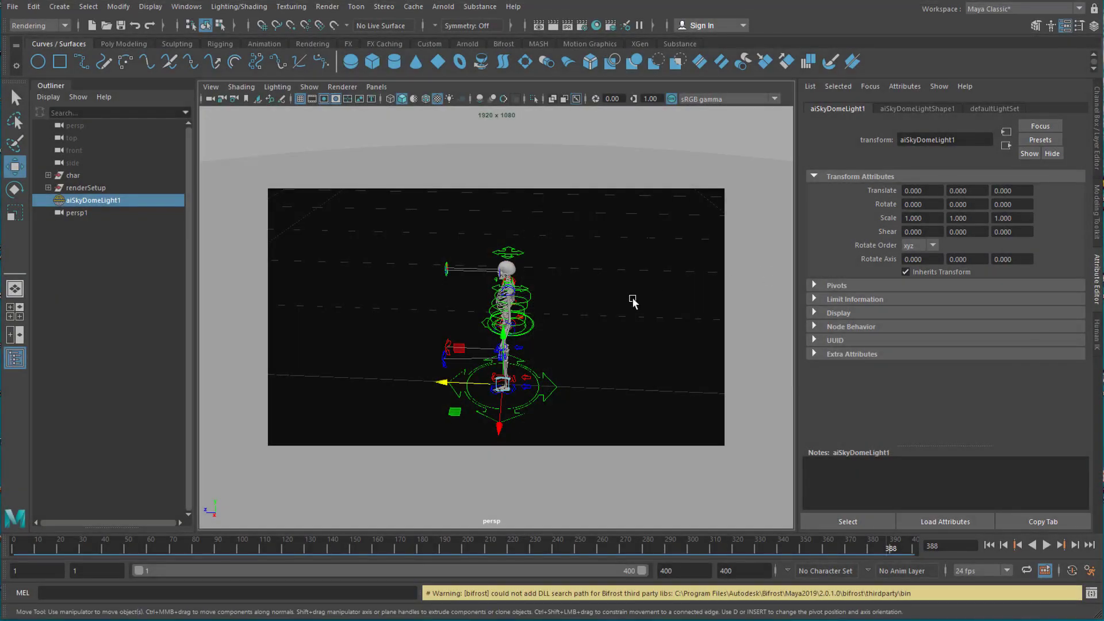
{"action": "mouse_move", "coordinate": [542, 367]}
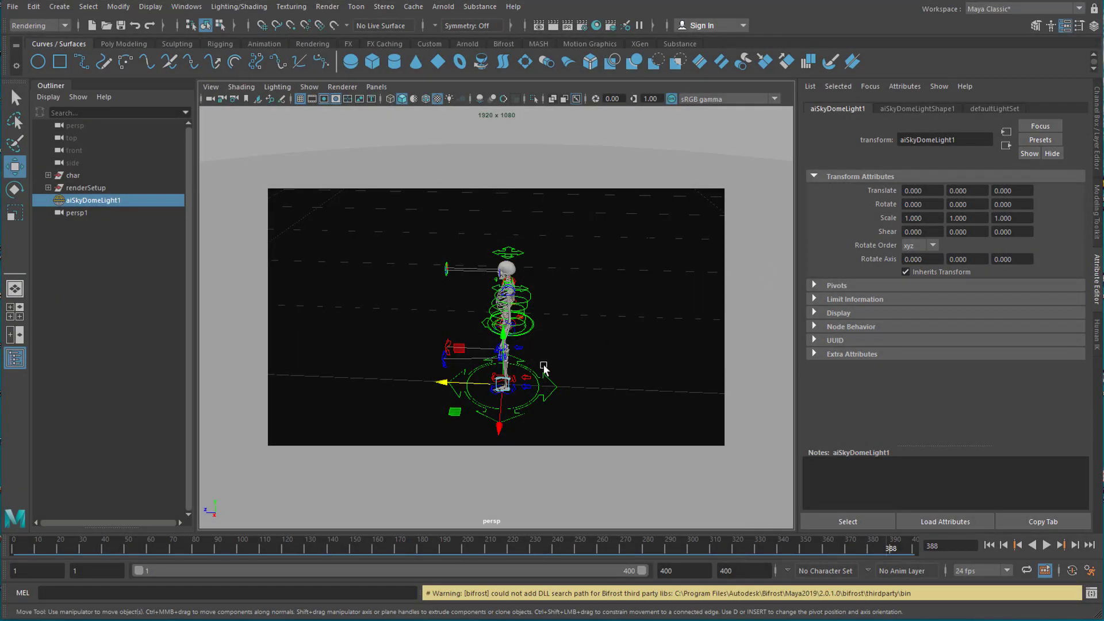
{"action": "mouse_move", "coordinate": [543, 365]}
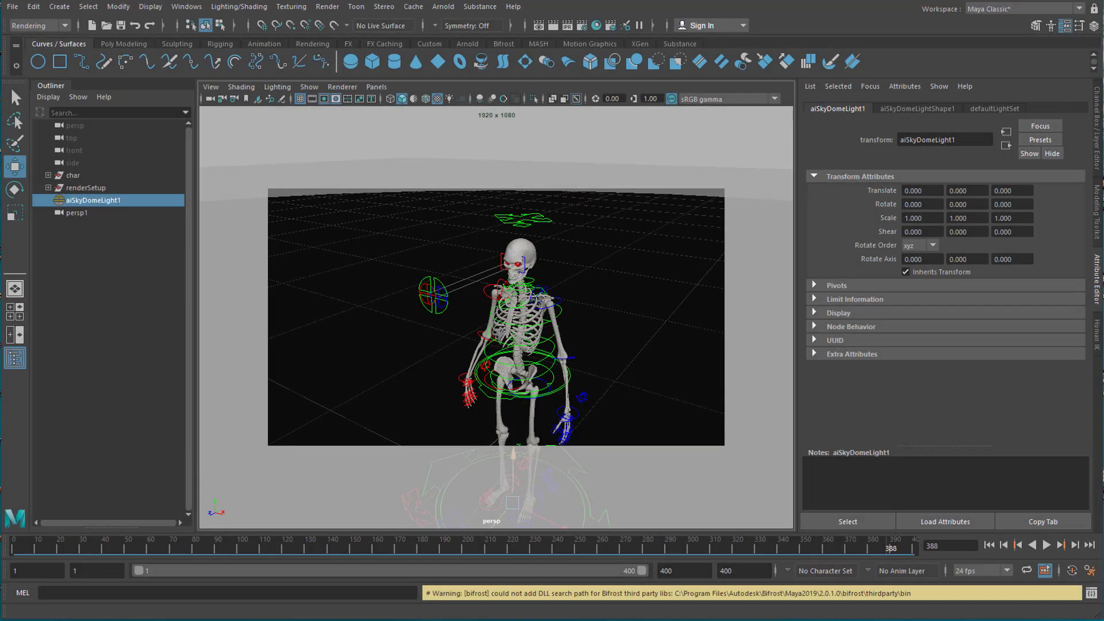
{"action": "mouse_move", "coordinate": [343, 556]}
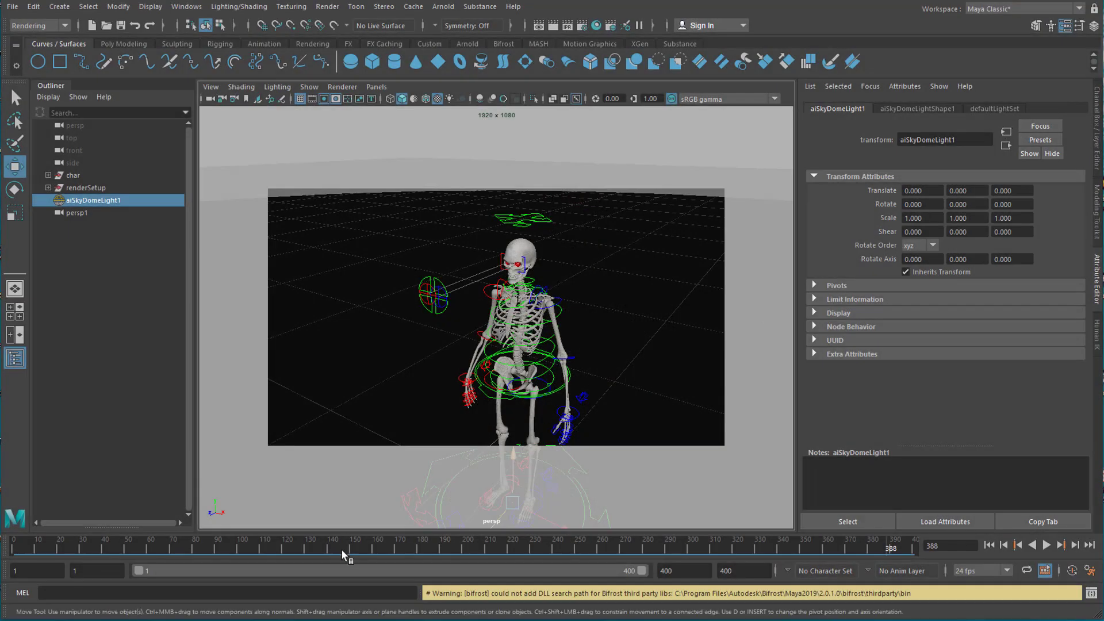
{"action": "mouse_move", "coordinate": [424, 585]}
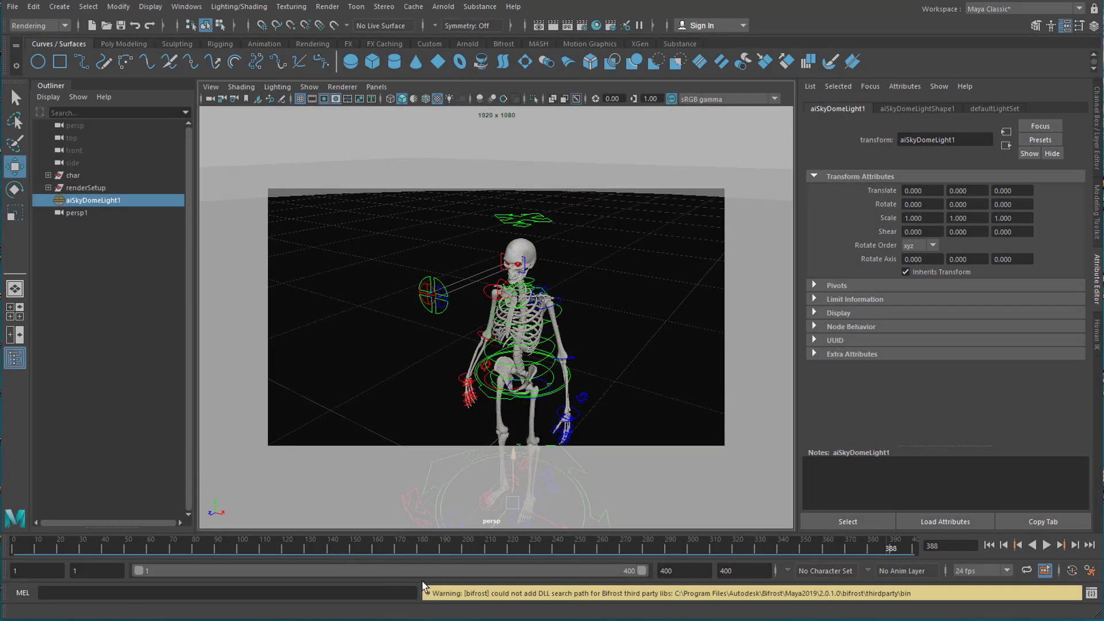
{"action": "mouse_move", "coordinate": [409, 577]}
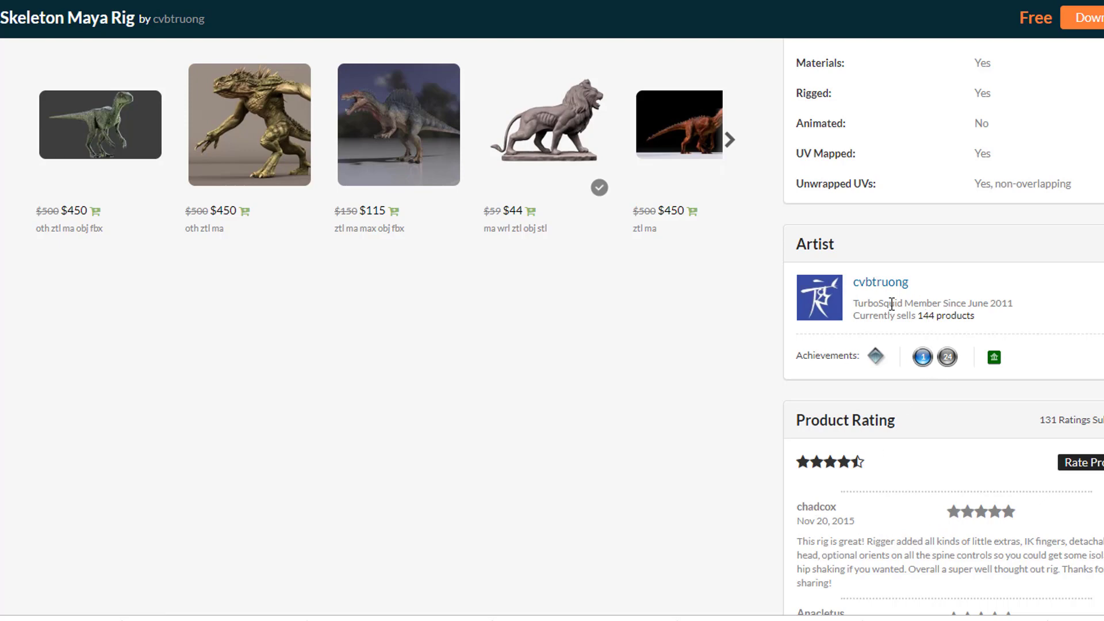
{"action": "mouse_move", "coordinate": [1048, 383]}
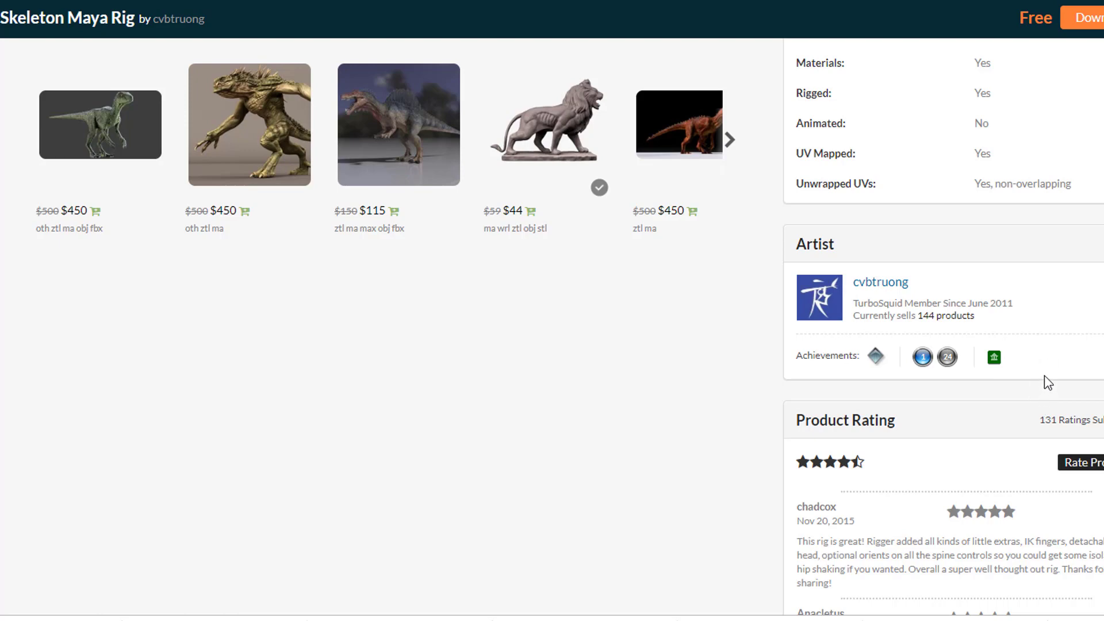
{"action": "mouse_move", "coordinate": [1042, 319]}
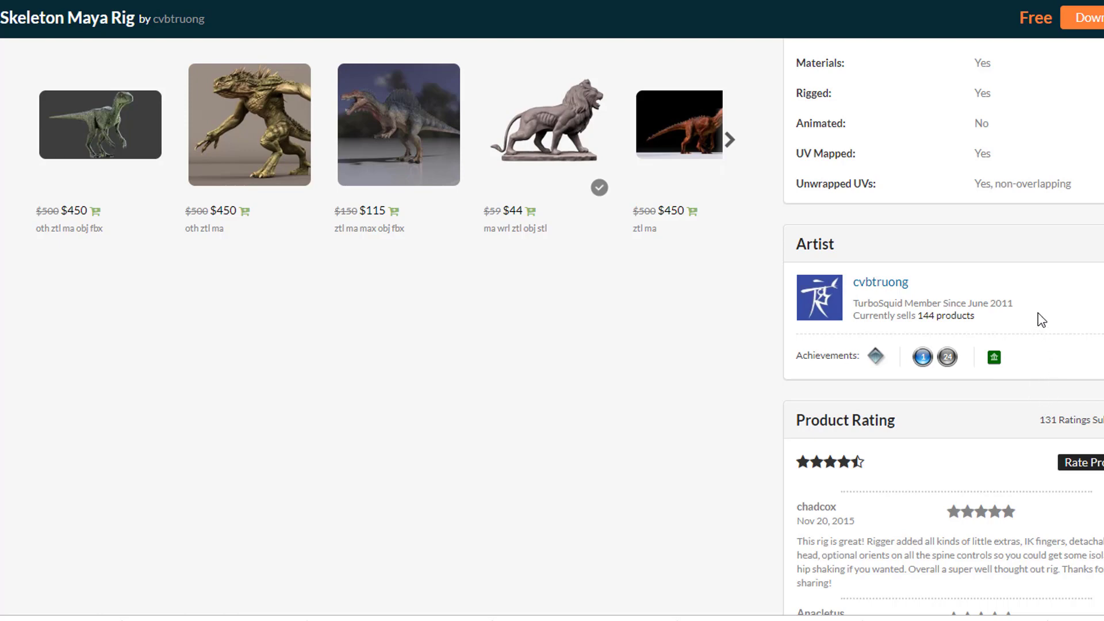
{"action": "mouse_move", "coordinate": [1045, 367]}
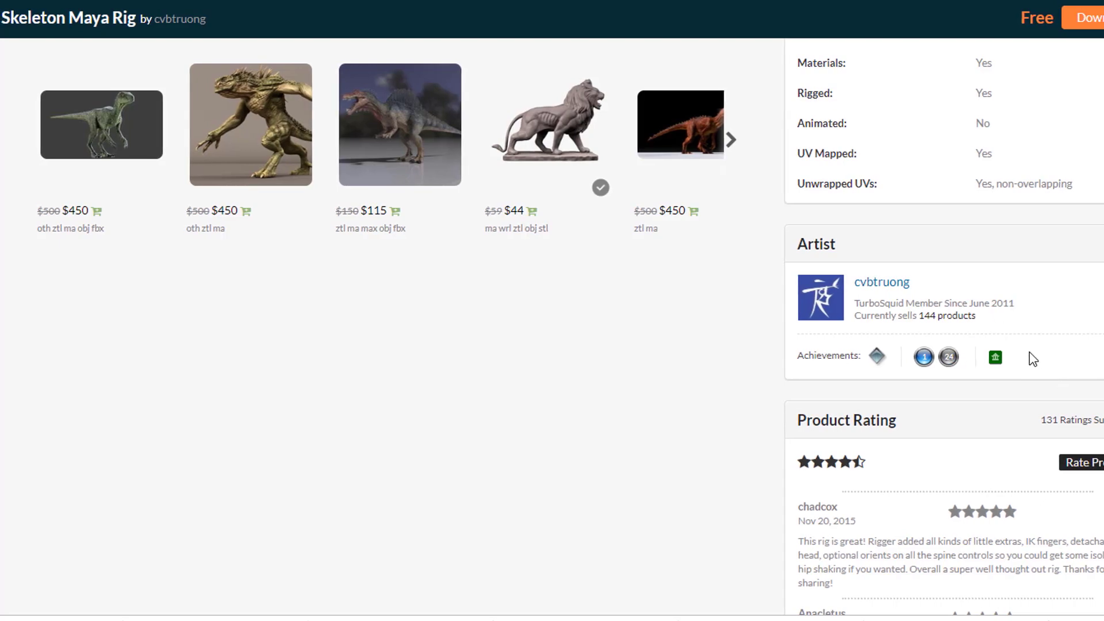
{"action": "mouse_move", "coordinate": [399, 124]}
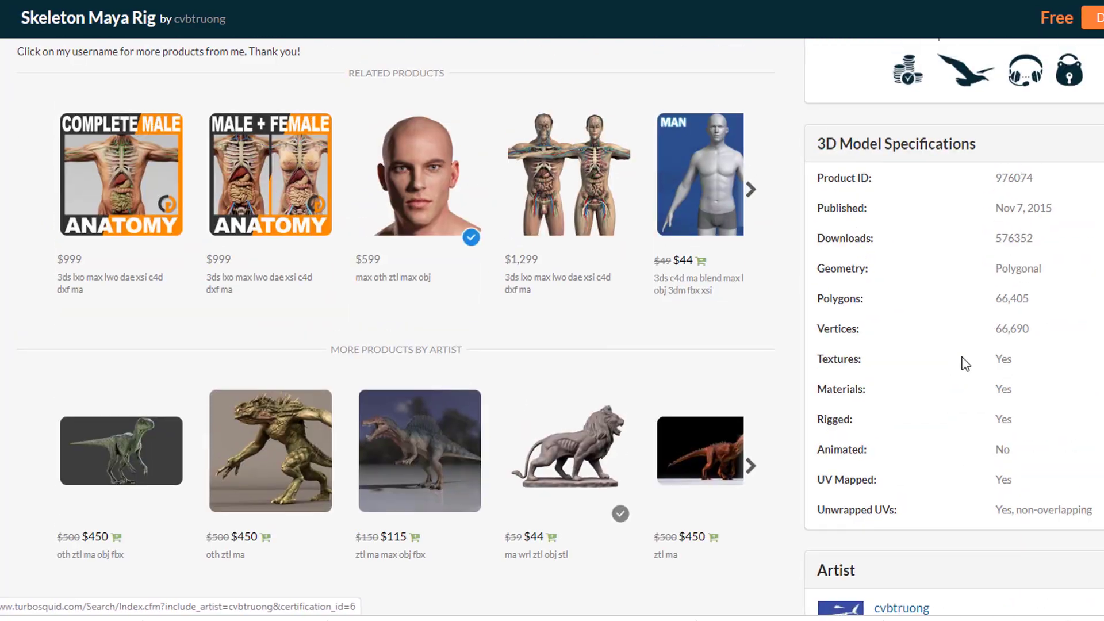
Show the render resolution frame in the viewport through the camera display settings.
{"action": "scroll", "scroll_direction": "up", "scroll_amount": 3}
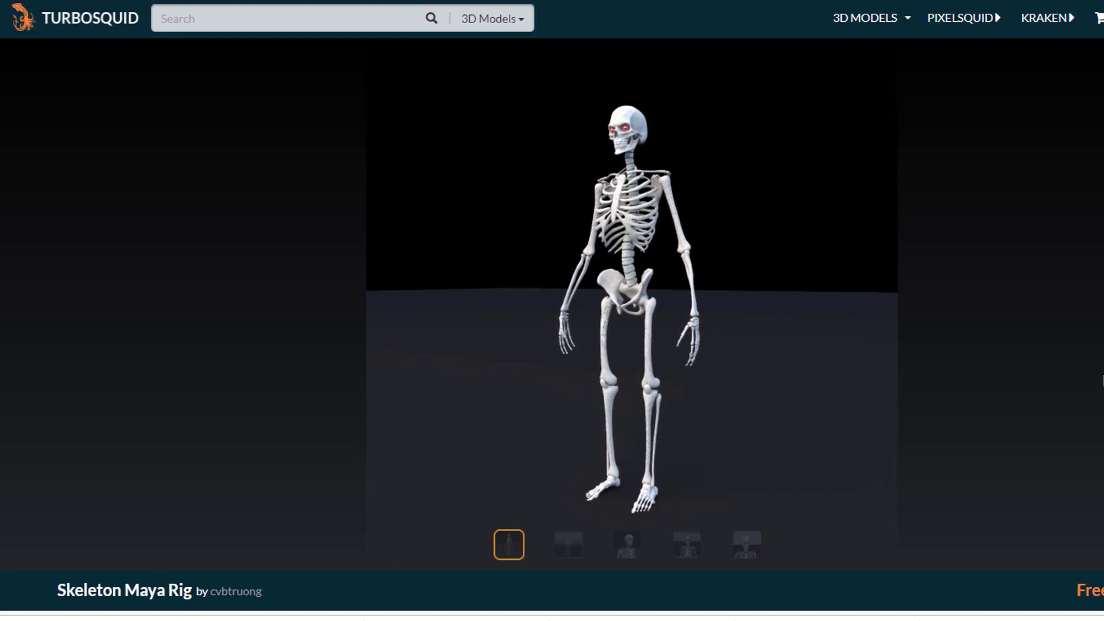
{"action": "mouse_move", "coordinate": [1096, 387]}
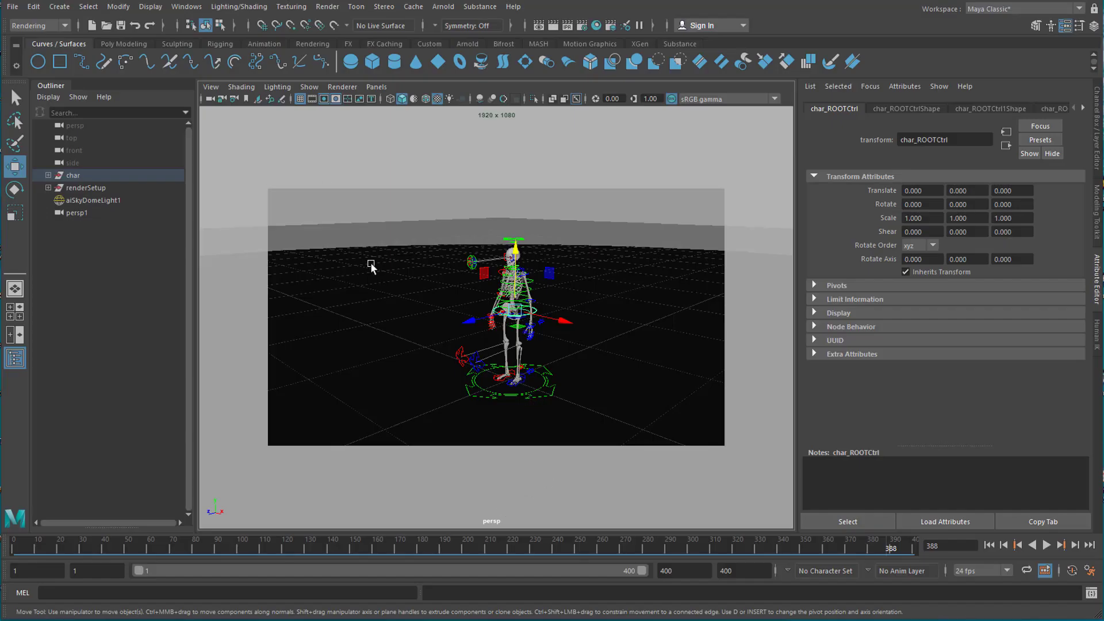
{"action": "mouse_move", "coordinate": [776, 454]}
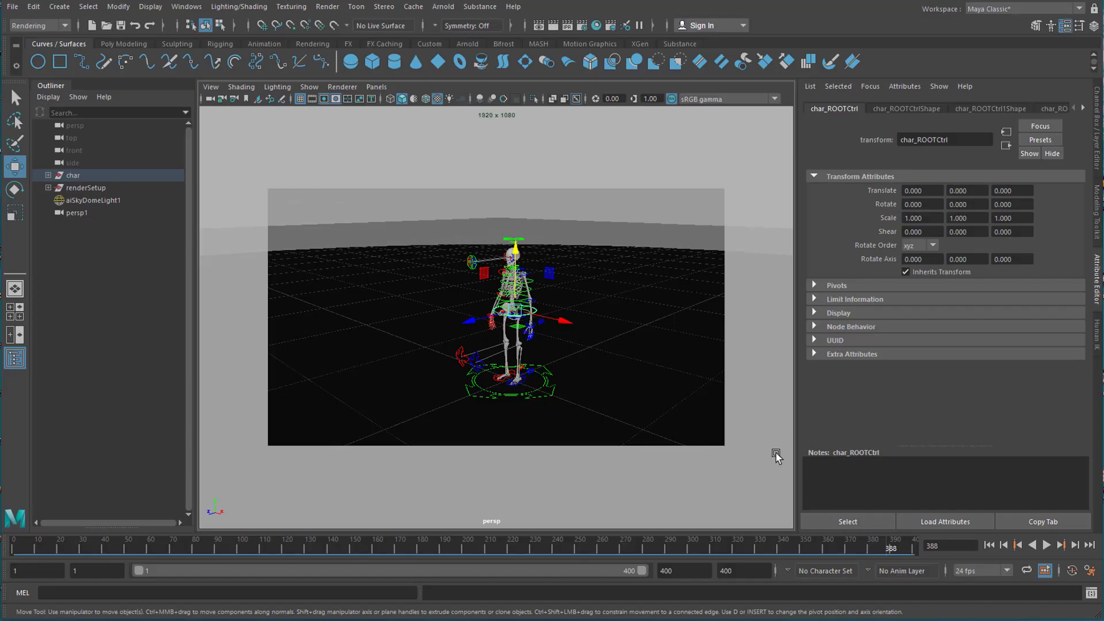
{"action": "mouse_move", "coordinate": [721, 149]}
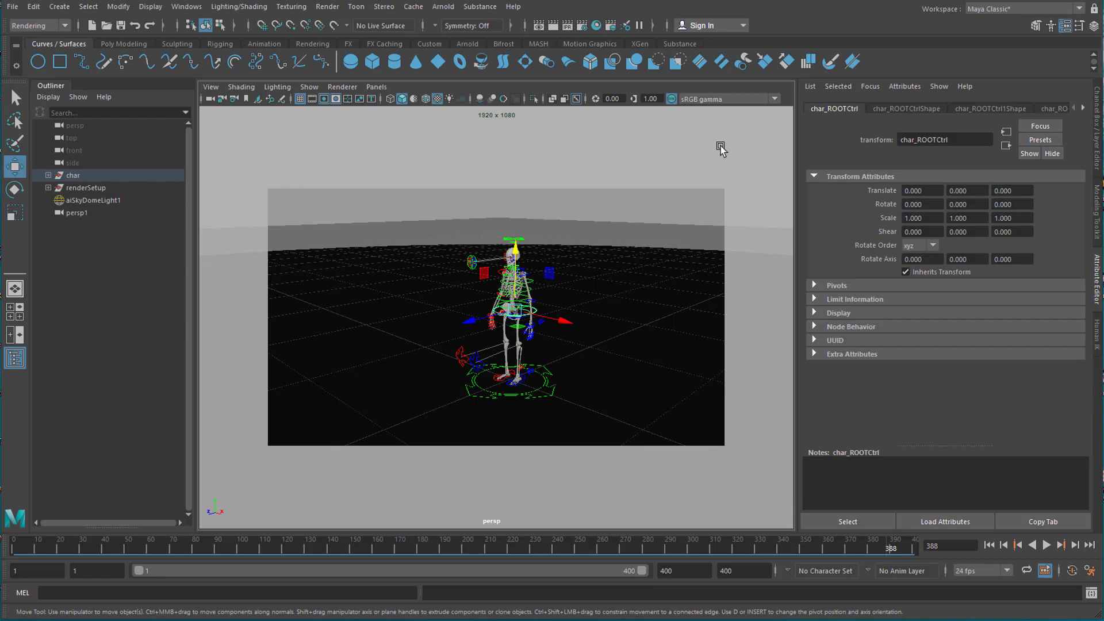
{"action": "mouse_move", "coordinate": [241, 182]}
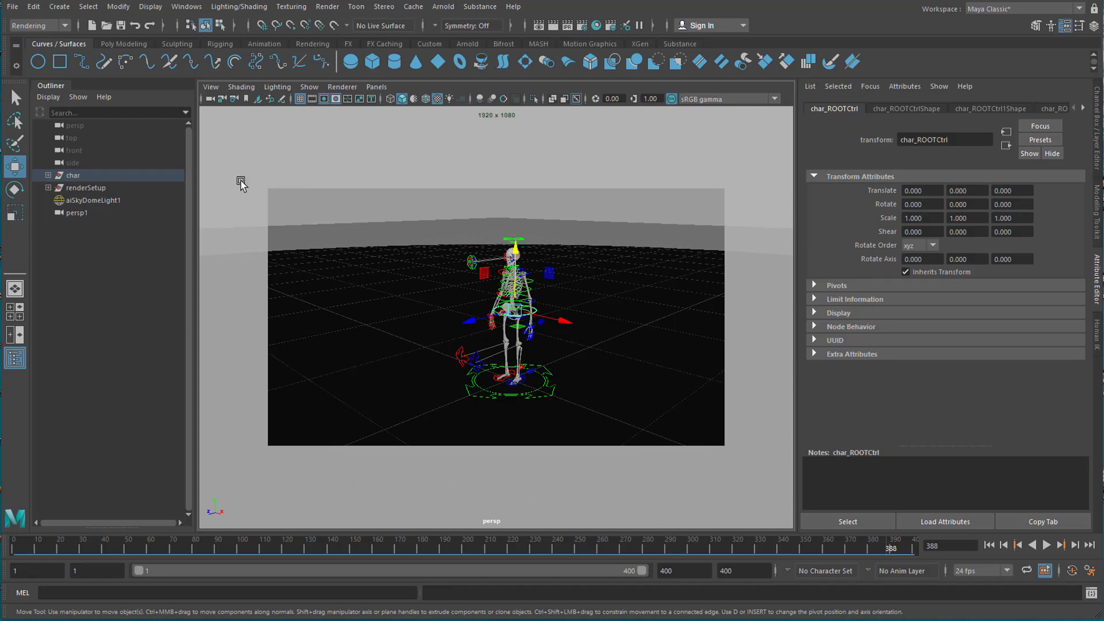
{"action": "left_click", "coordinate": [209, 87]}
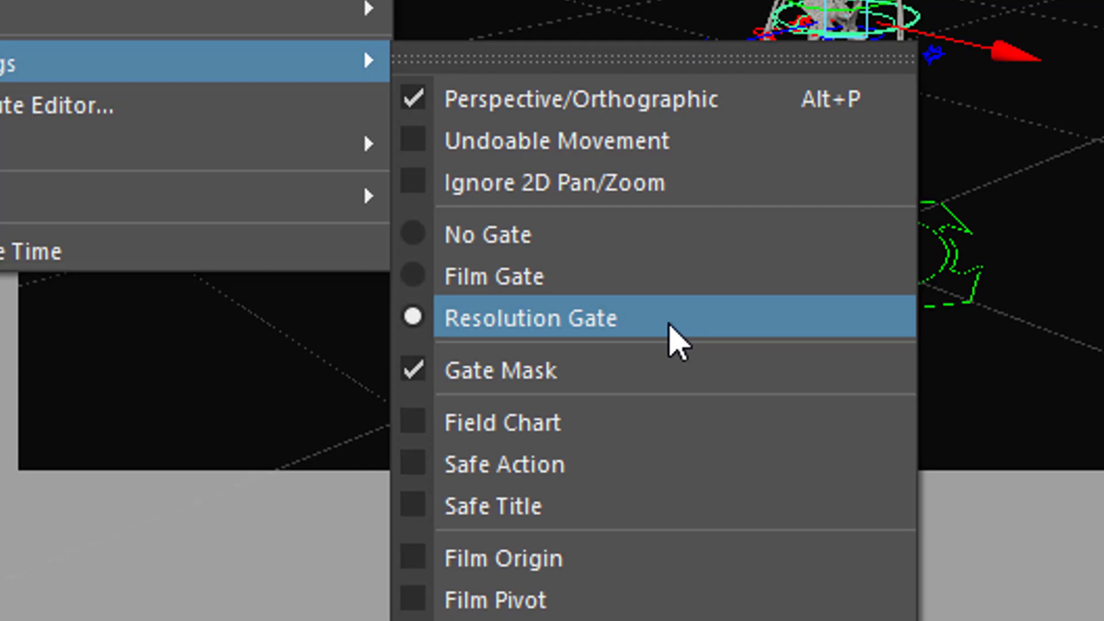
{"action": "left_click", "coordinate": [530, 317]}
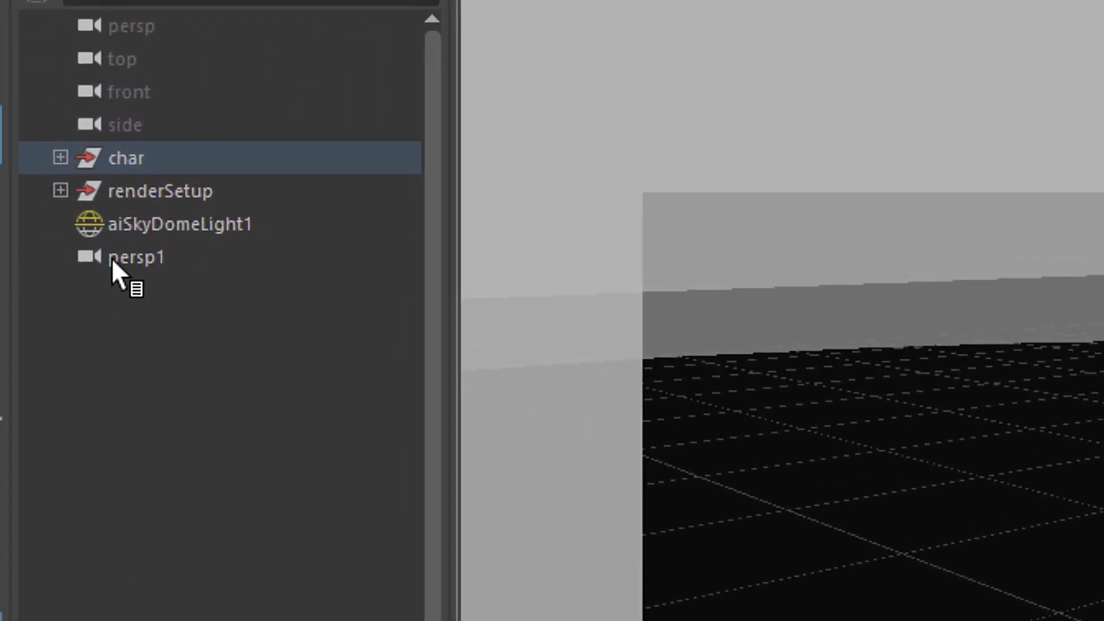
Select persp1, go to frame 1, and orbit around the skeleton's back and torso.
{"action": "left_click", "coordinate": [138, 256]}
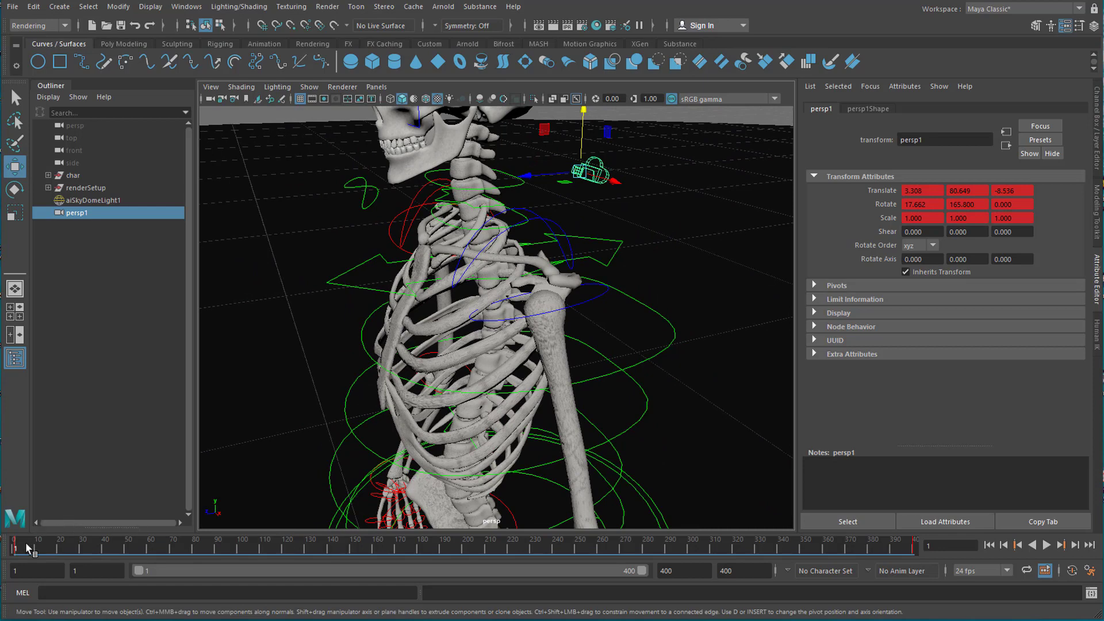
{"action": "left_click", "coordinate": [373, 545]}
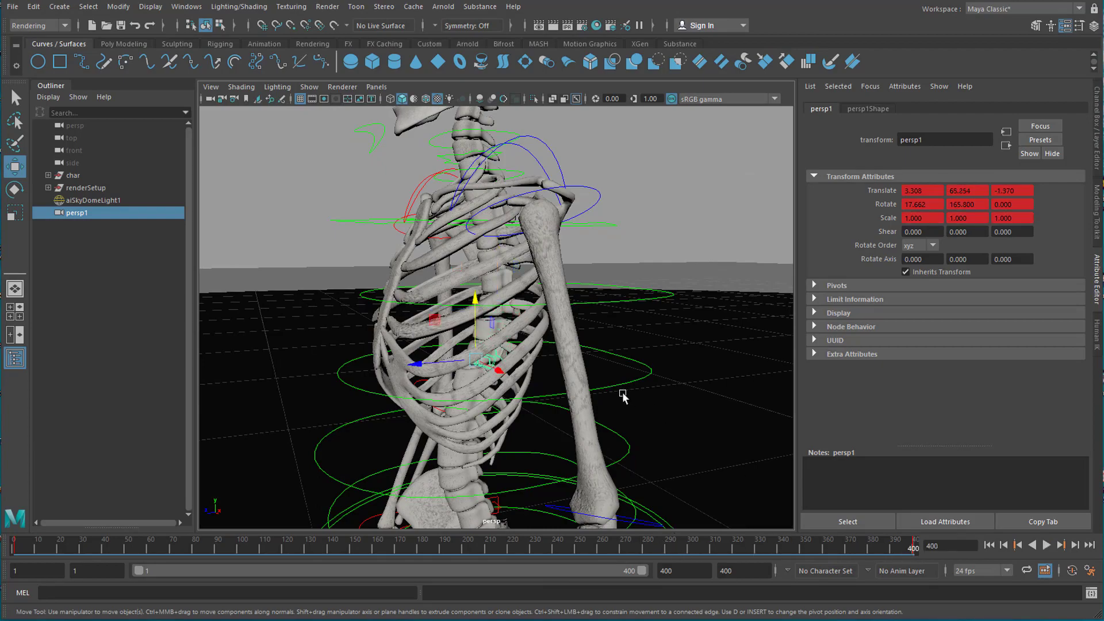
{"action": "left_click_drag", "start_coordinate": [623, 393], "coordinate": [477, 447]}
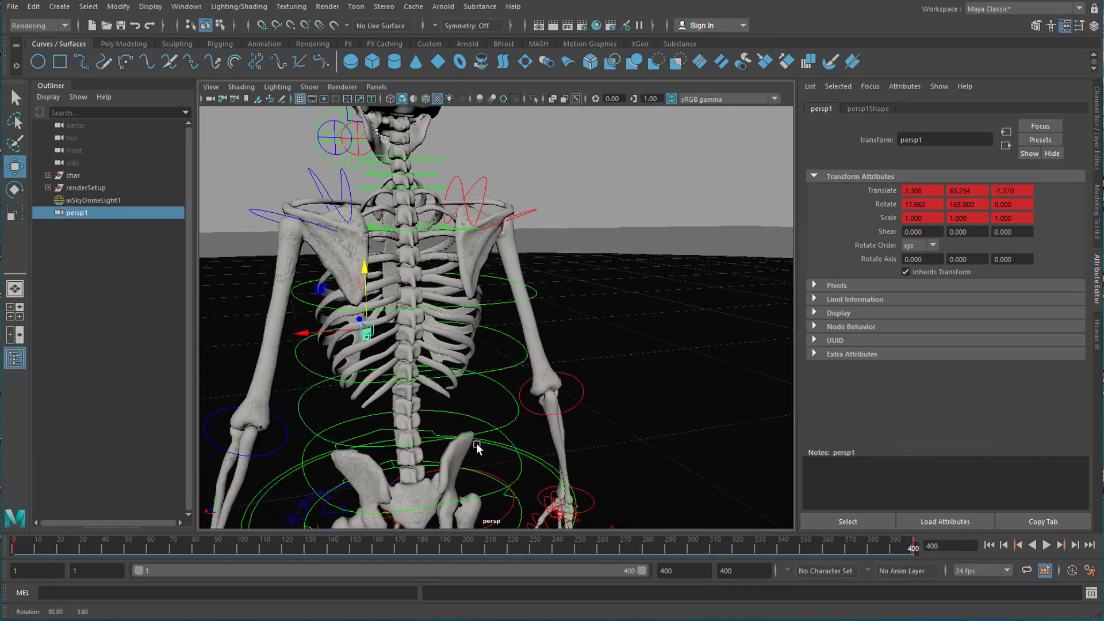
{"action": "left_click_drag", "start_coordinate": [479, 447], "coordinate": [599, 443]}
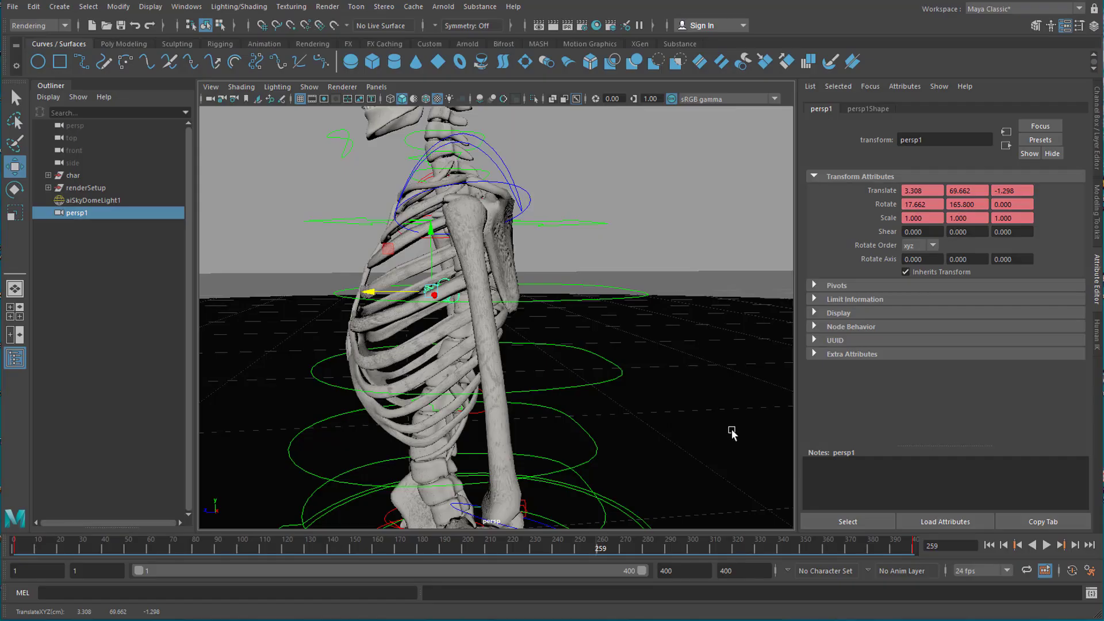
{"action": "mouse_move", "coordinate": [658, 441]}
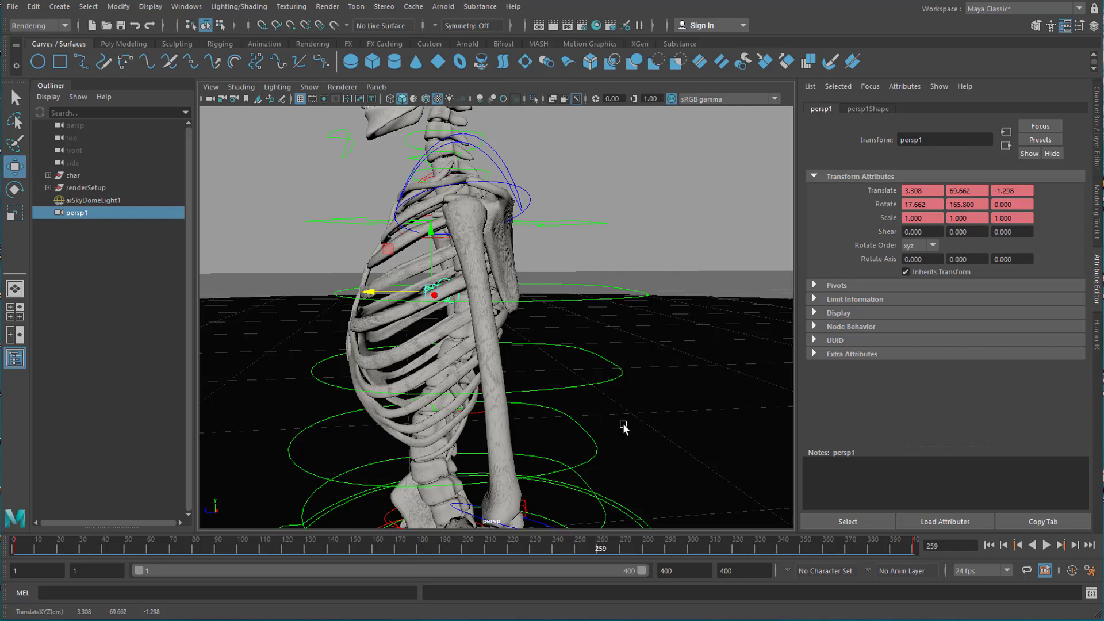
{"action": "mouse_move", "coordinate": [530, 410]}
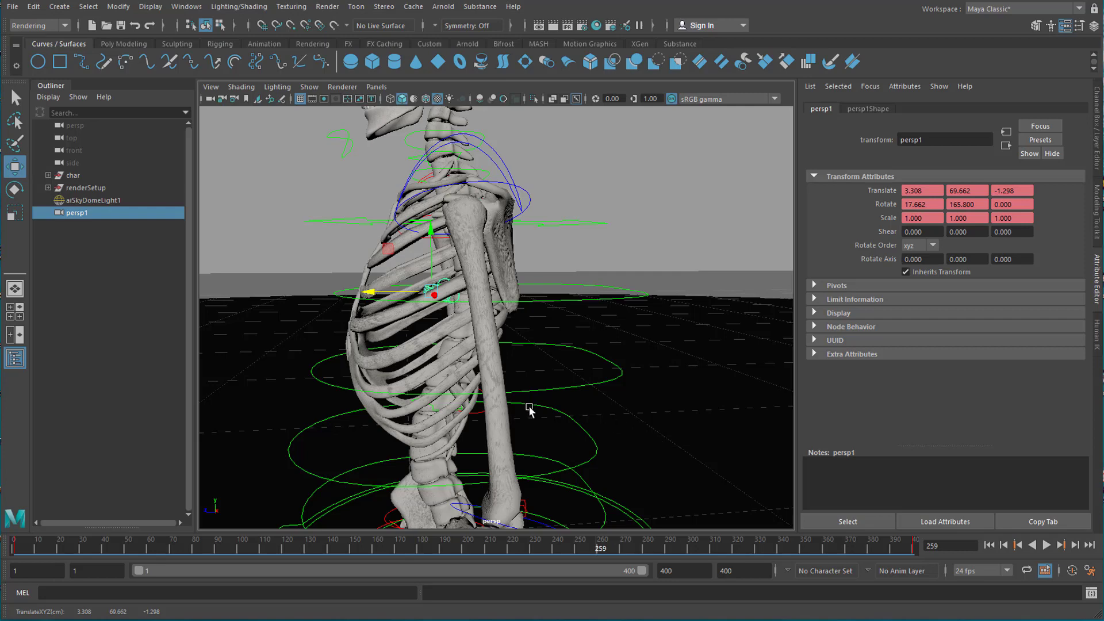
{"action": "mouse_move", "coordinate": [524, 396]}
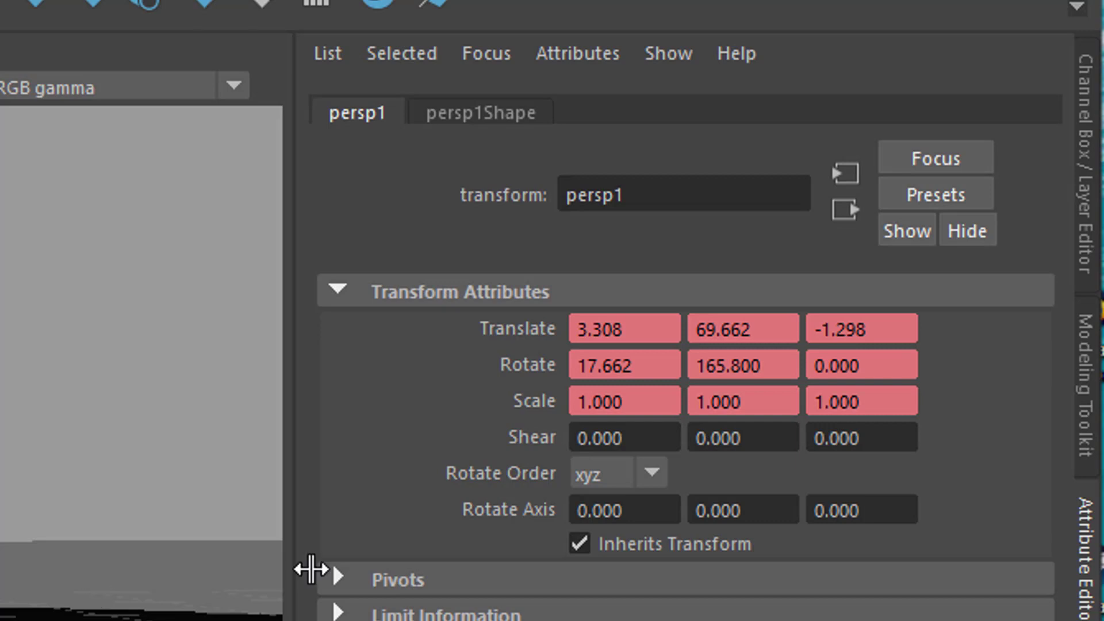
Change persp1Shape's Arnold Camera Type from perspective to fisheye.
{"action": "left_click", "coordinate": [480, 112]}
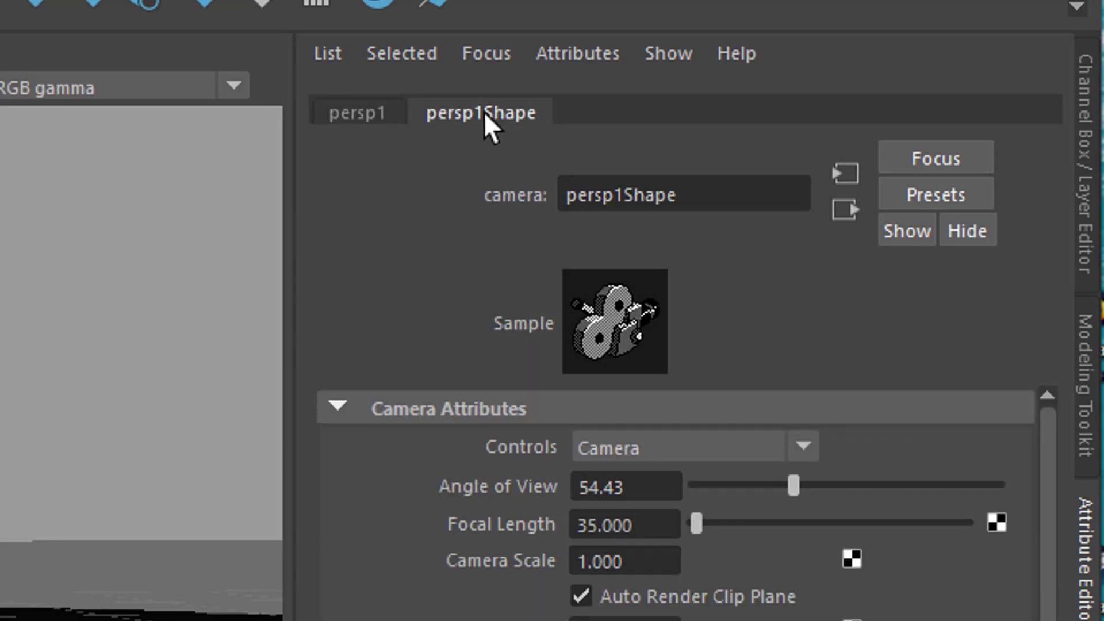
{"action": "scroll", "scroll_direction": "down", "scroll_amount": 3}
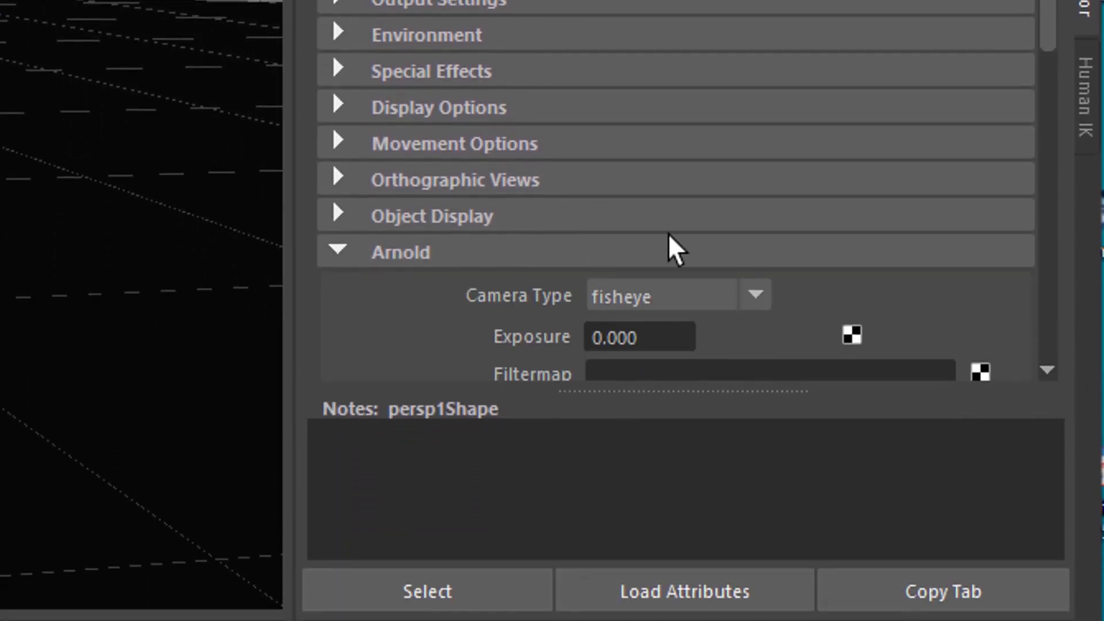
{"action": "scroll", "scroll_direction": "down", "scroll_amount": 3}
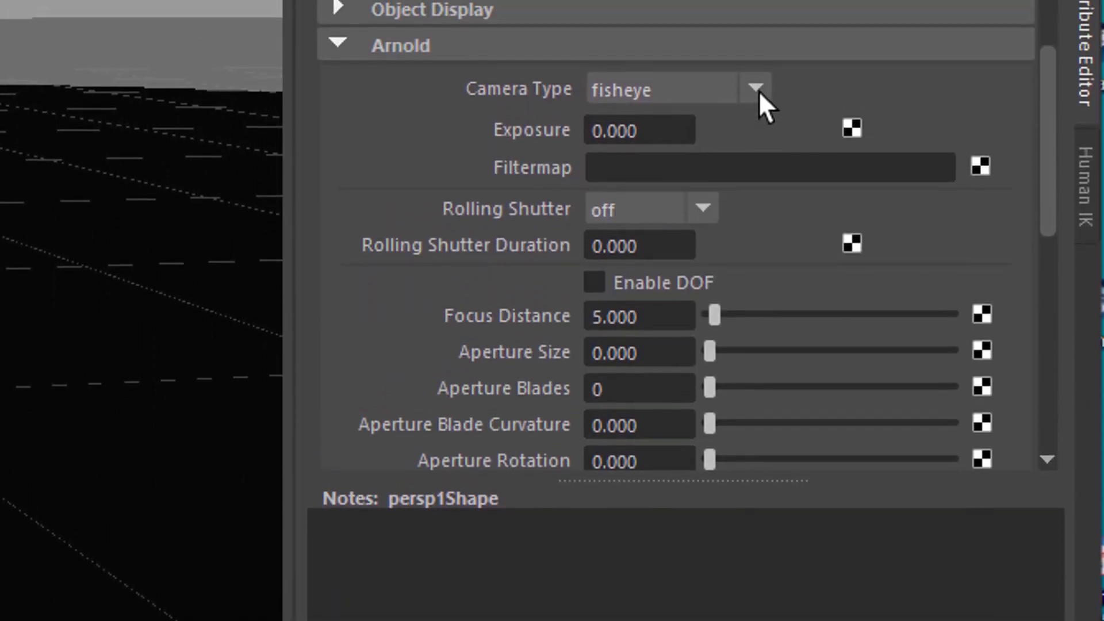
{"action": "left_click", "coordinate": [756, 88]}
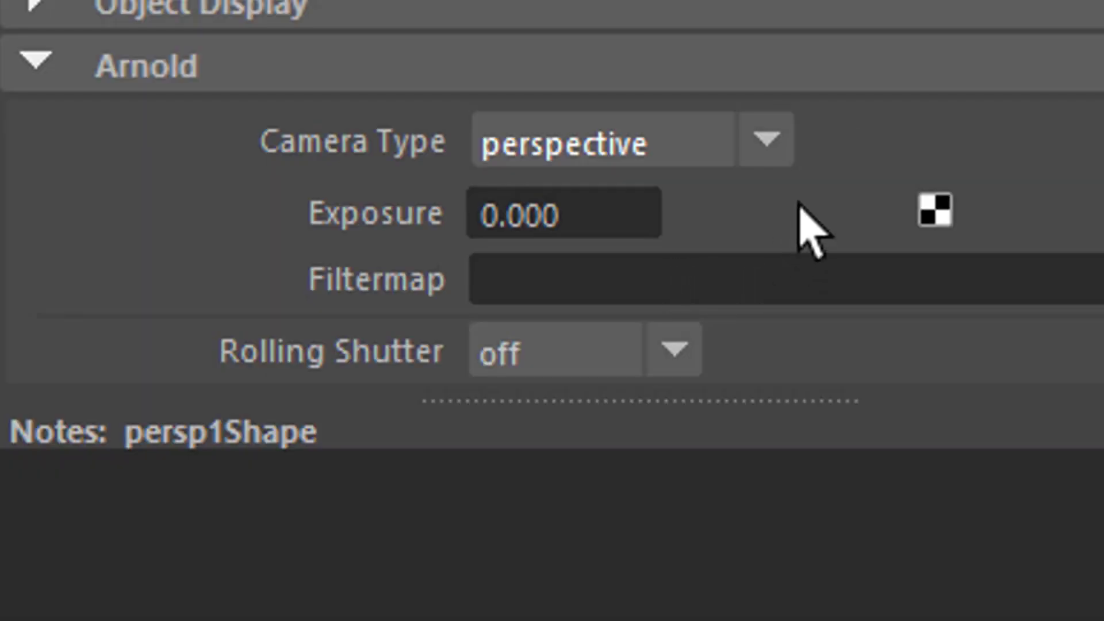
{"action": "left_click", "coordinate": [767, 140]}
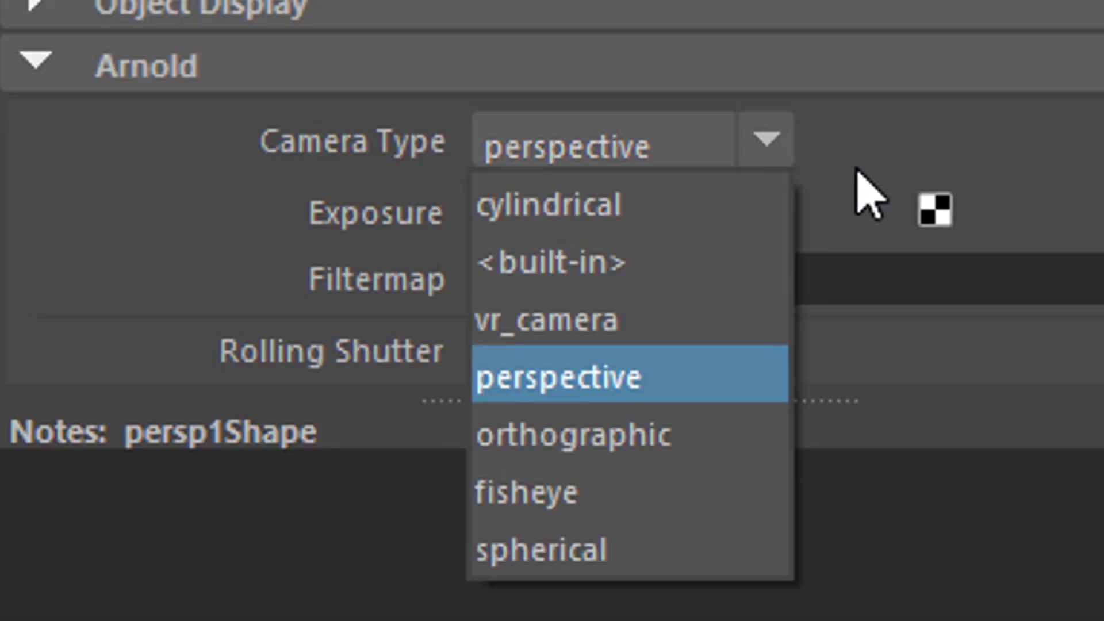
{"action": "mouse_move", "coordinate": [549, 492]}
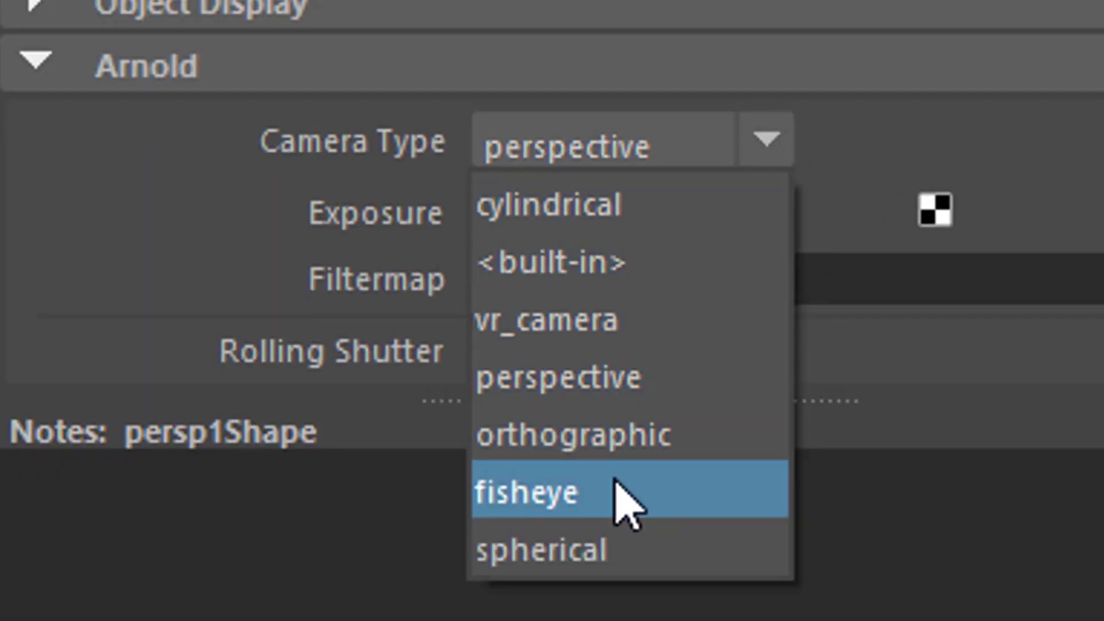
{"action": "left_click", "coordinate": [526, 492]}
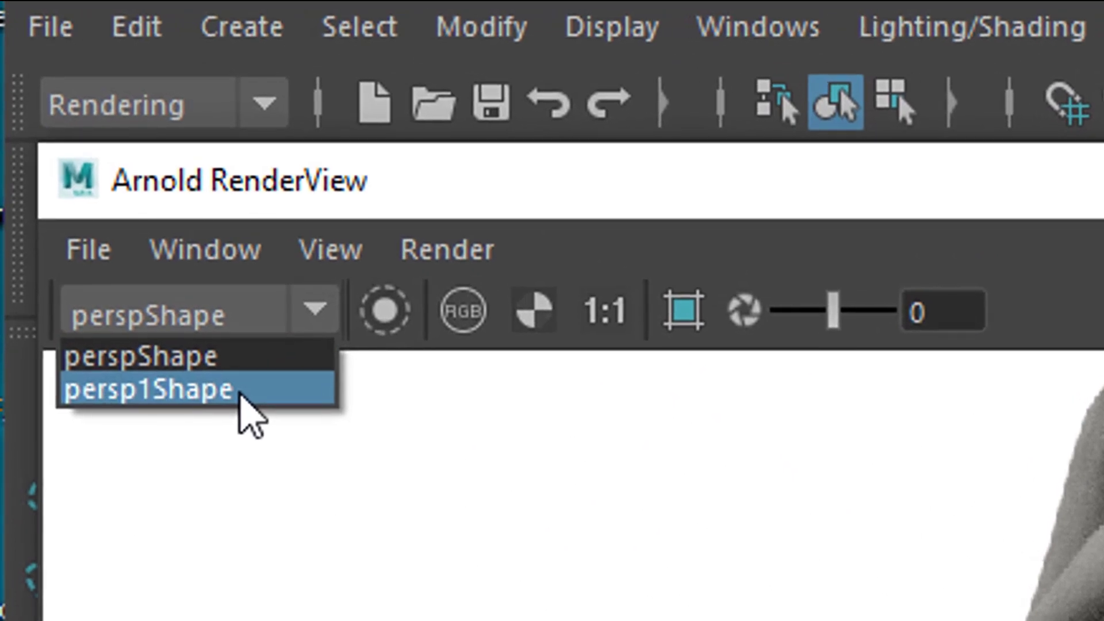
Render a circular fisheye view of the skull and neck through persp1Shape in Arnold RenderView.
{"action": "left_click", "coordinate": [148, 390]}
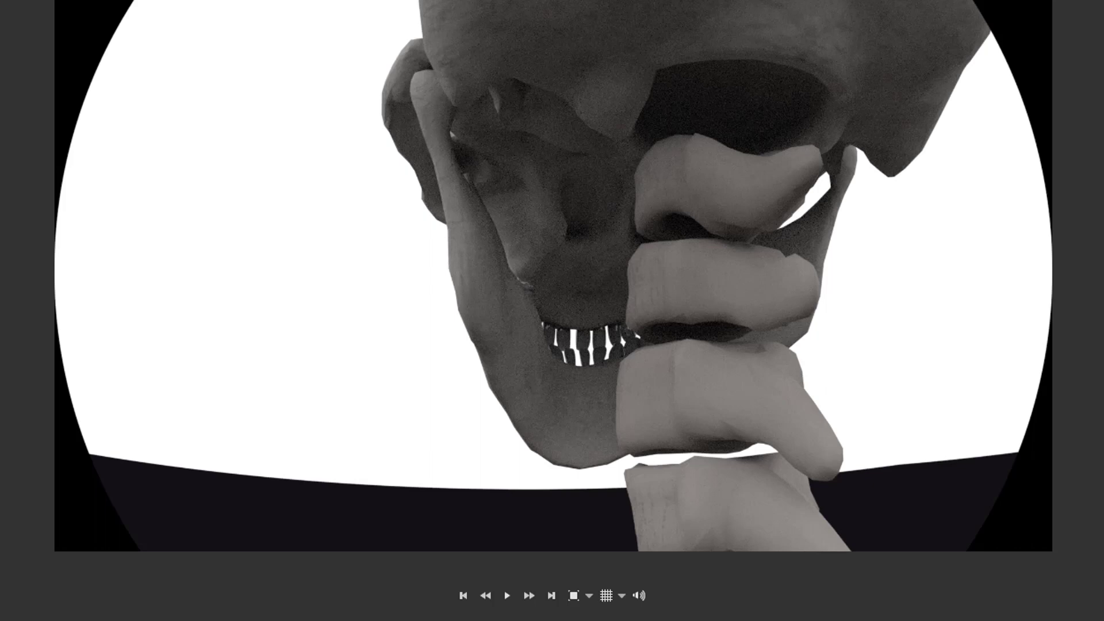
{"action": "left_click", "coordinate": [506, 596]}
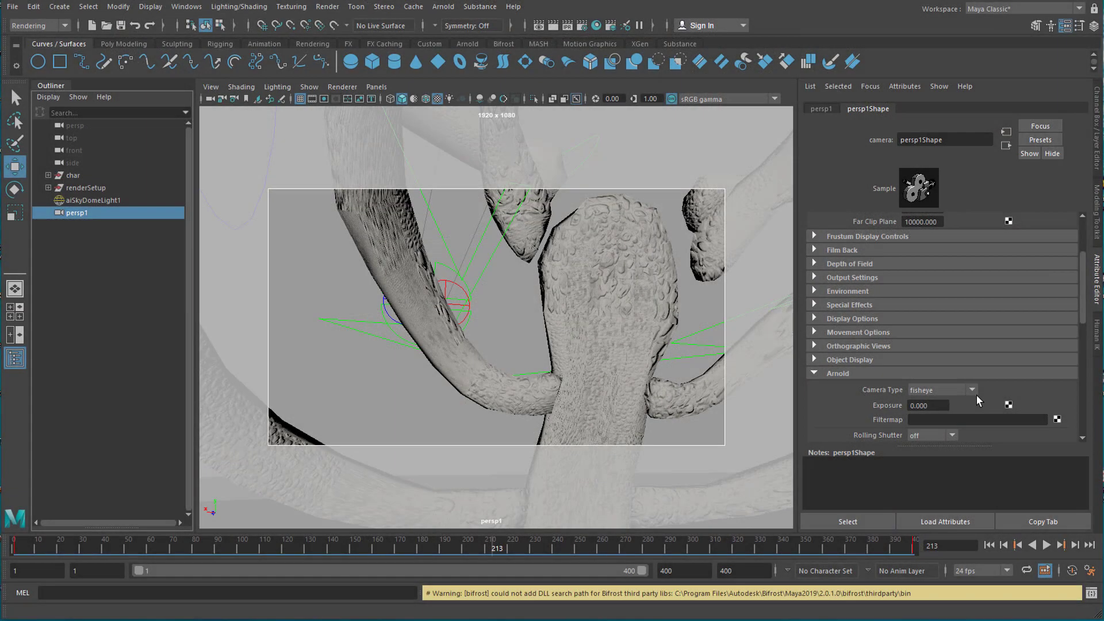
{"action": "mouse_move", "coordinate": [978, 400]}
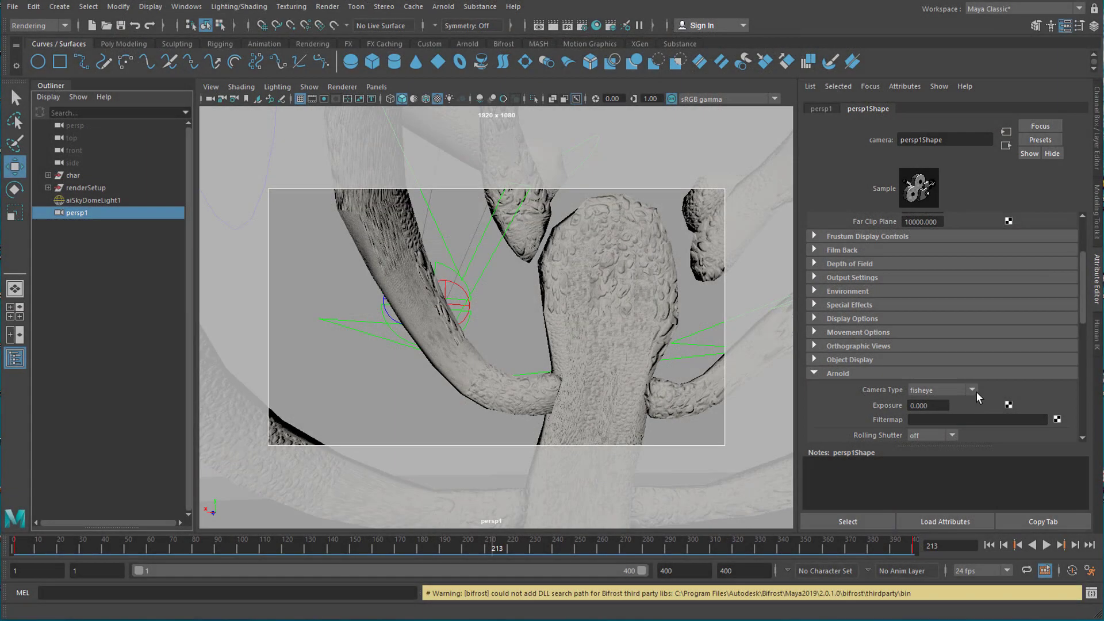
{"action": "mouse_move", "coordinate": [502, 292]}
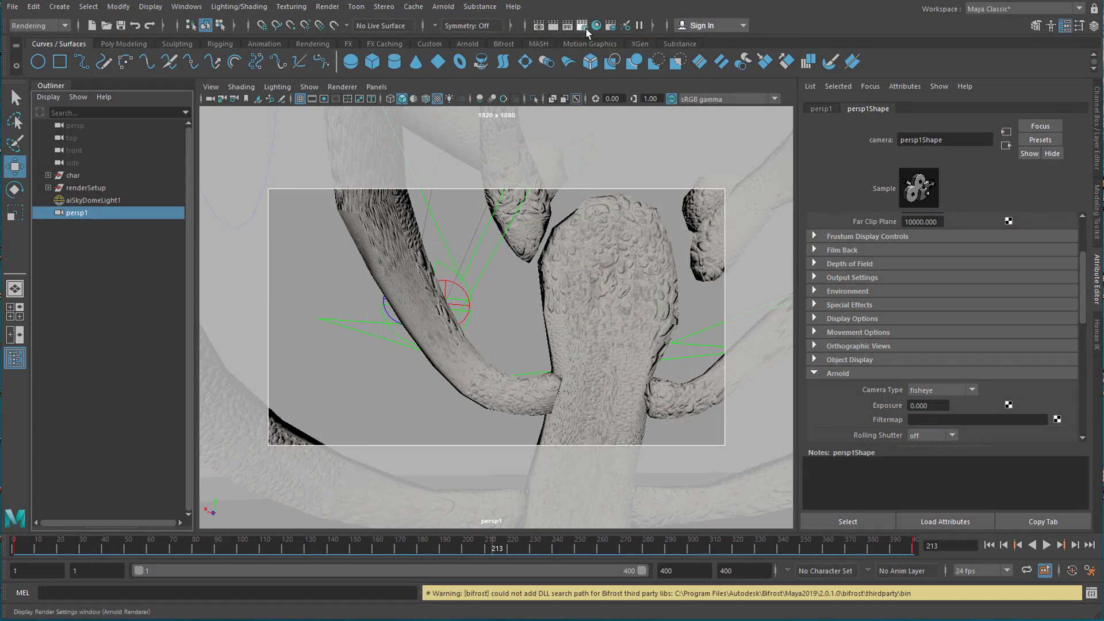
Set the Render Settings Image Size preset to 1k_Square (1024×1024).
{"action": "left_click", "coordinate": [596, 25]}
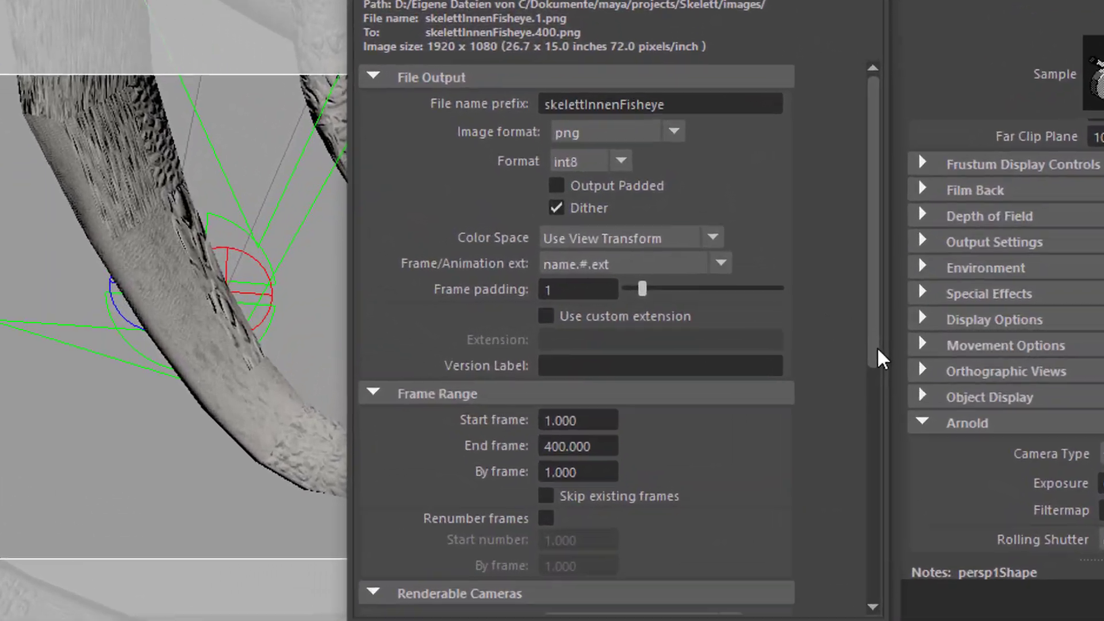
{"action": "scroll", "scroll_direction": "down", "scroll_amount": 3}
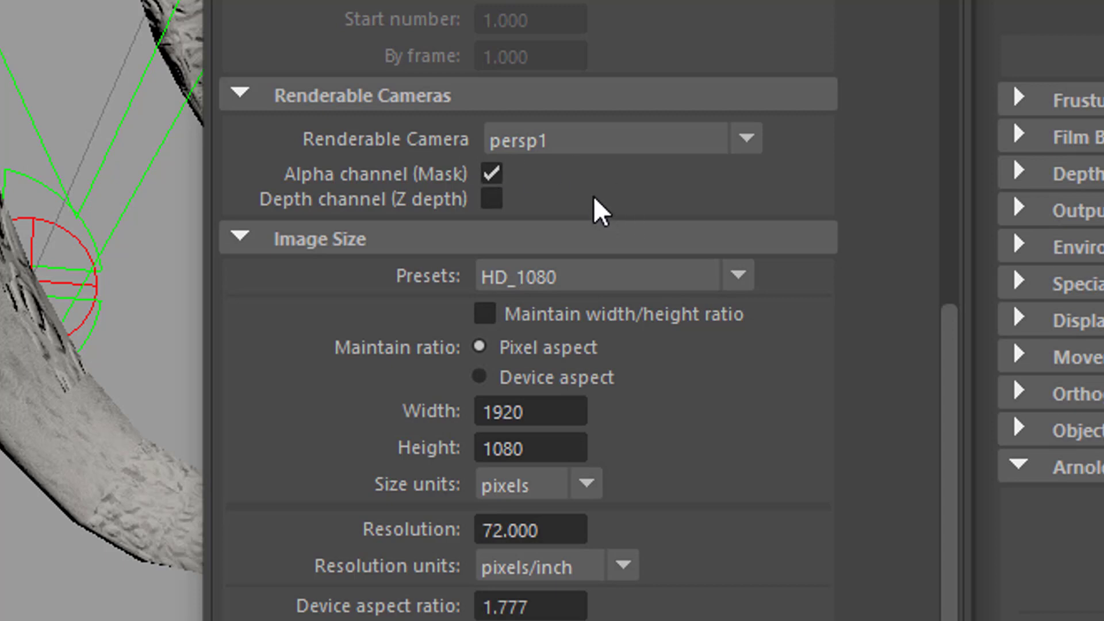
{"action": "mouse_move", "coordinate": [669, 377]}
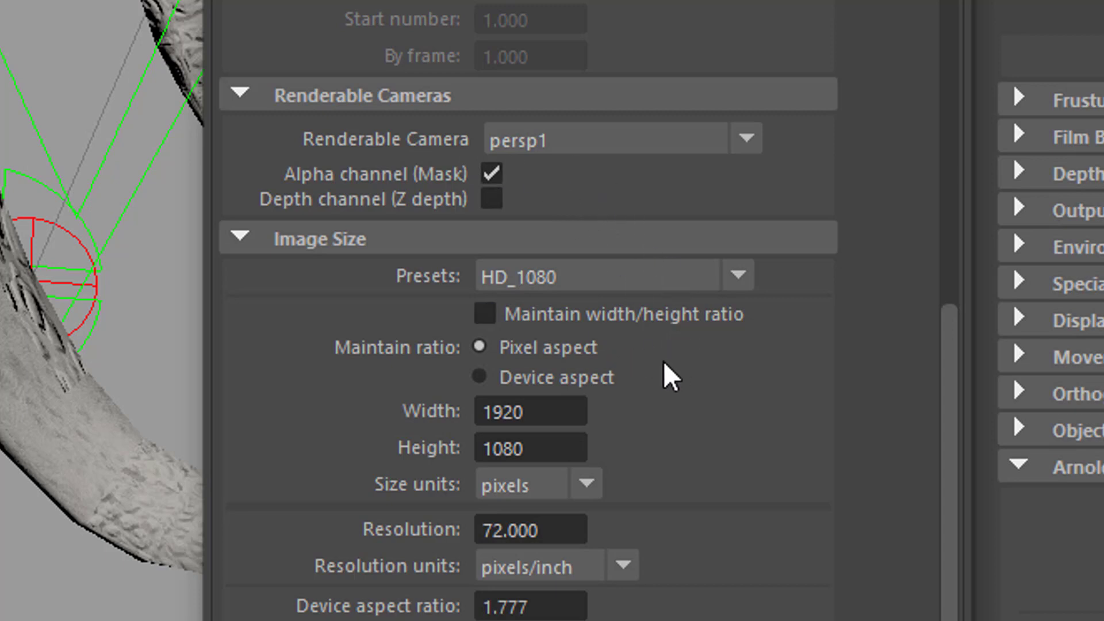
{"action": "mouse_move", "coordinate": [757, 292]}
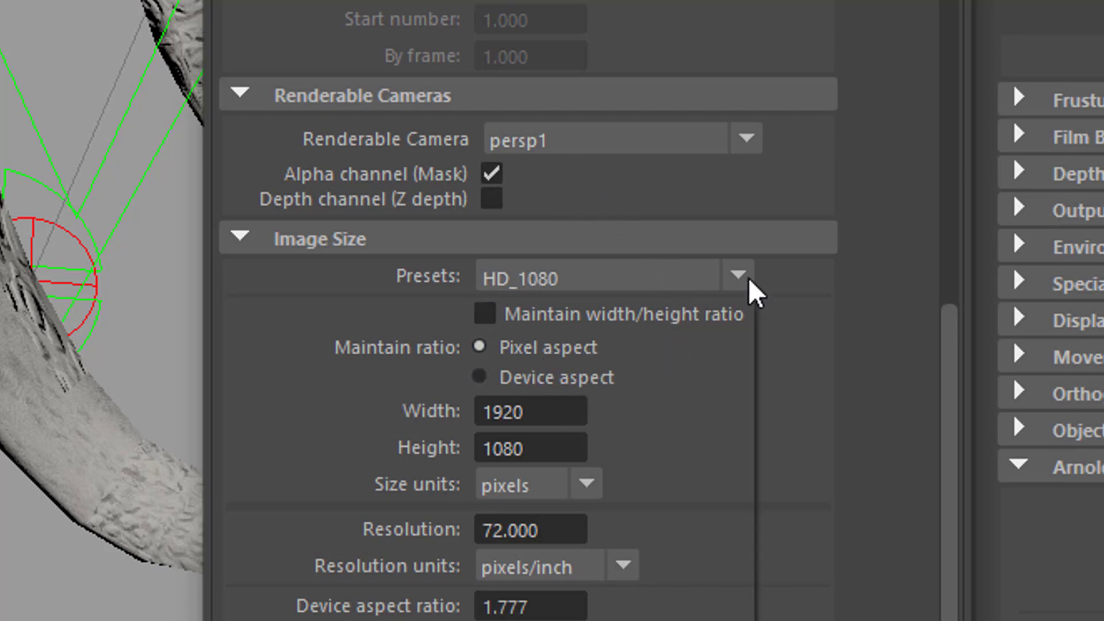
{"action": "left_click", "coordinate": [738, 275]}
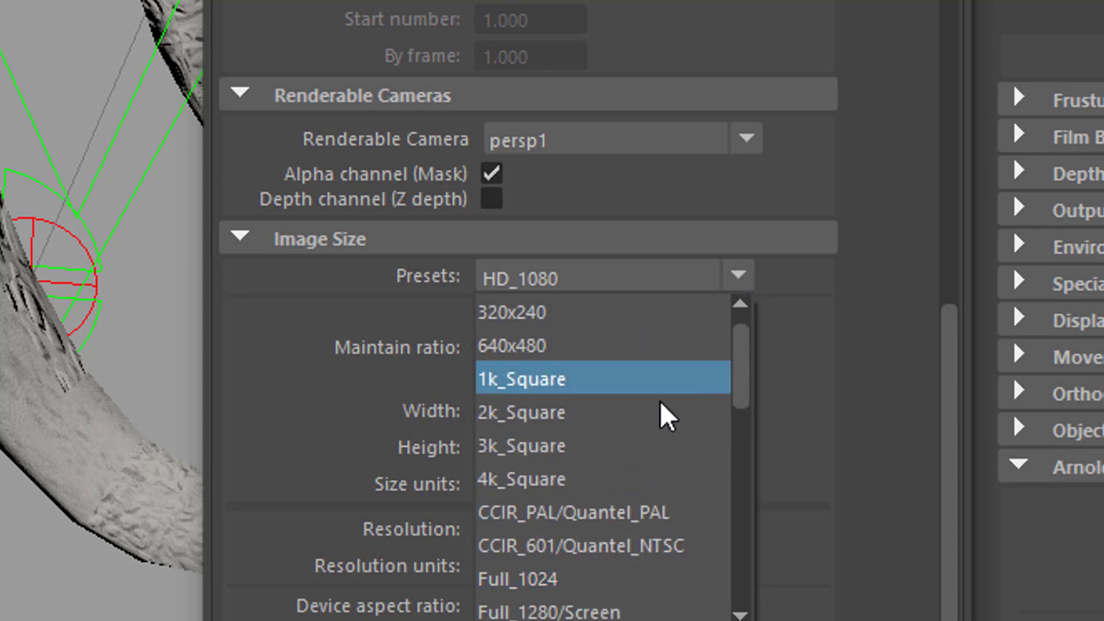
{"action": "left_click", "coordinate": [521, 413]}
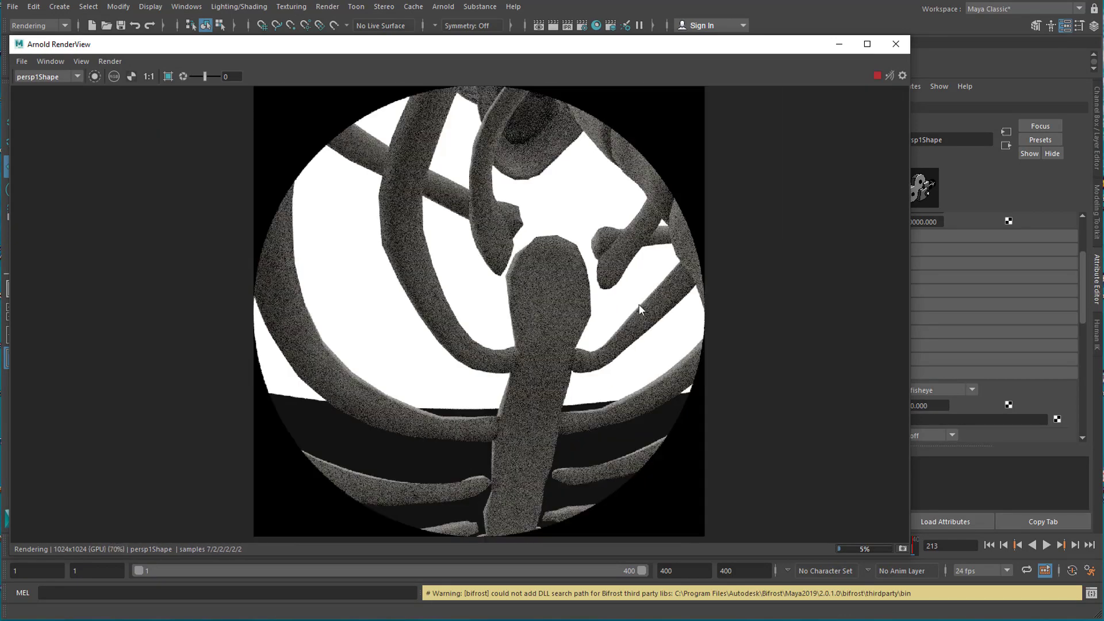
{"action": "mouse_move", "coordinate": [470, 280]}
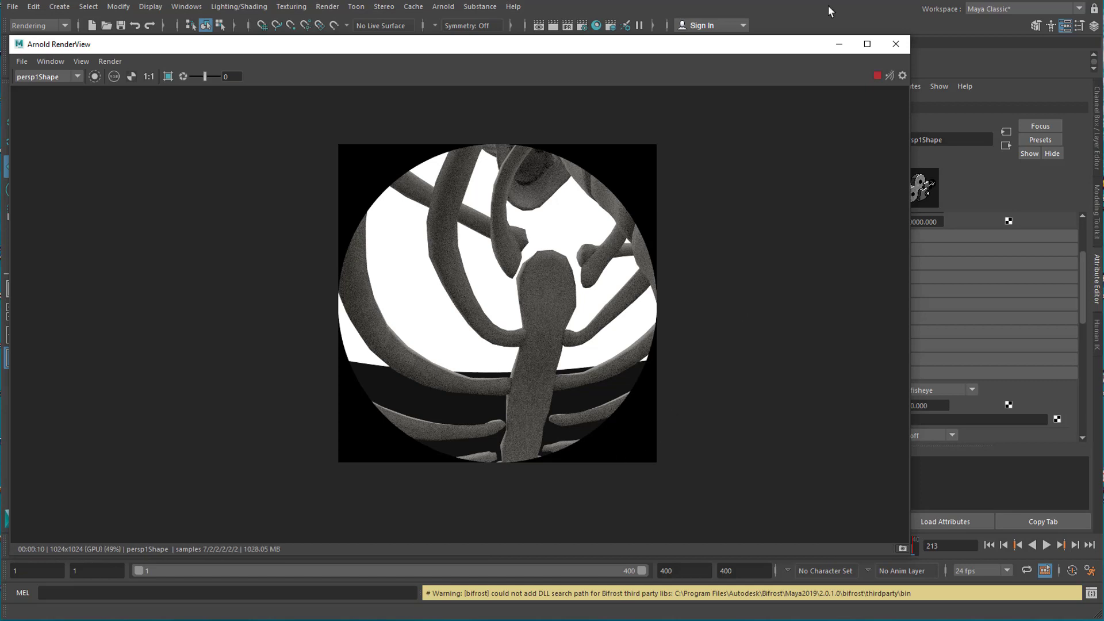
Render the 1024×1024 circular fisheye image of the rib cage from persp1.
{"action": "left_click", "coordinate": [895, 44]}
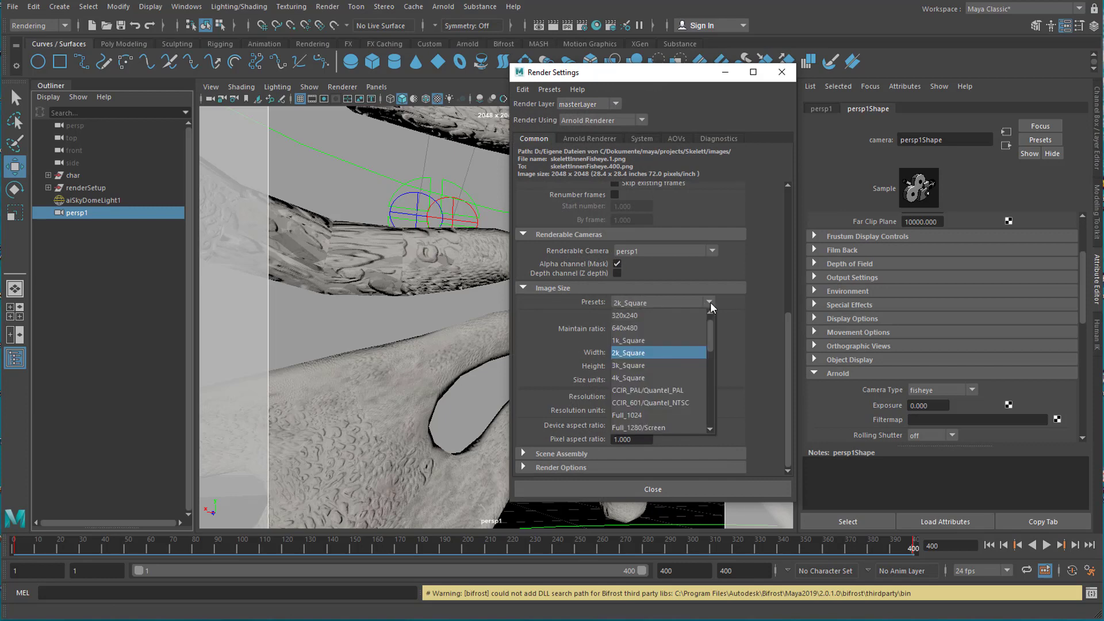
{"action": "mouse_move", "coordinate": [712, 396]}
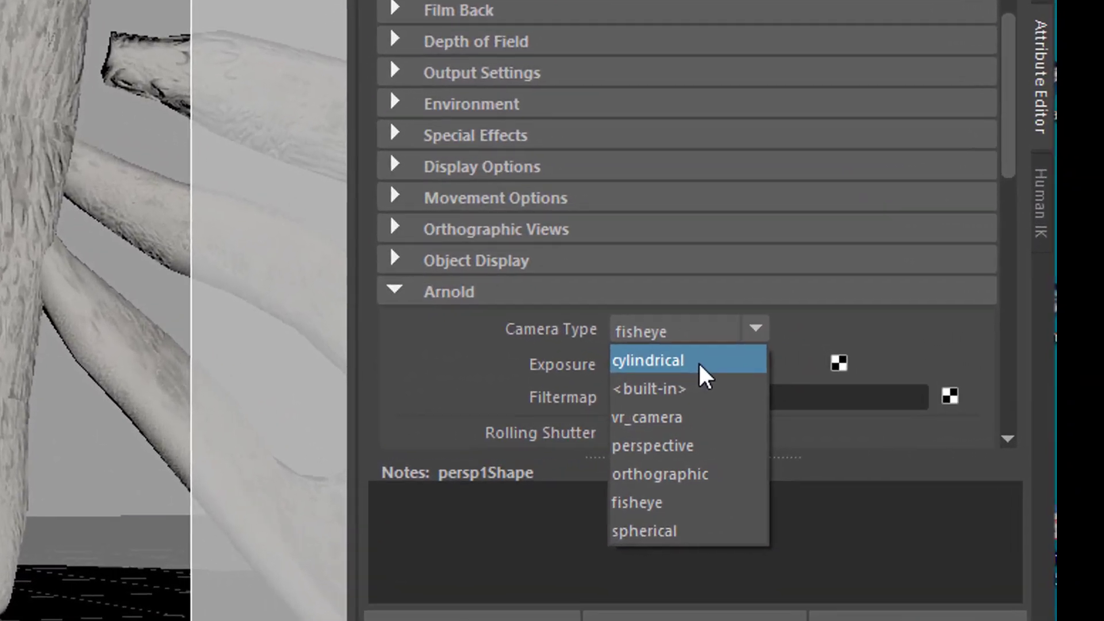
Set persp1's Arnold camera type to cylindrical and render the skull and spine.
{"action": "left_click", "coordinate": [647, 360]}
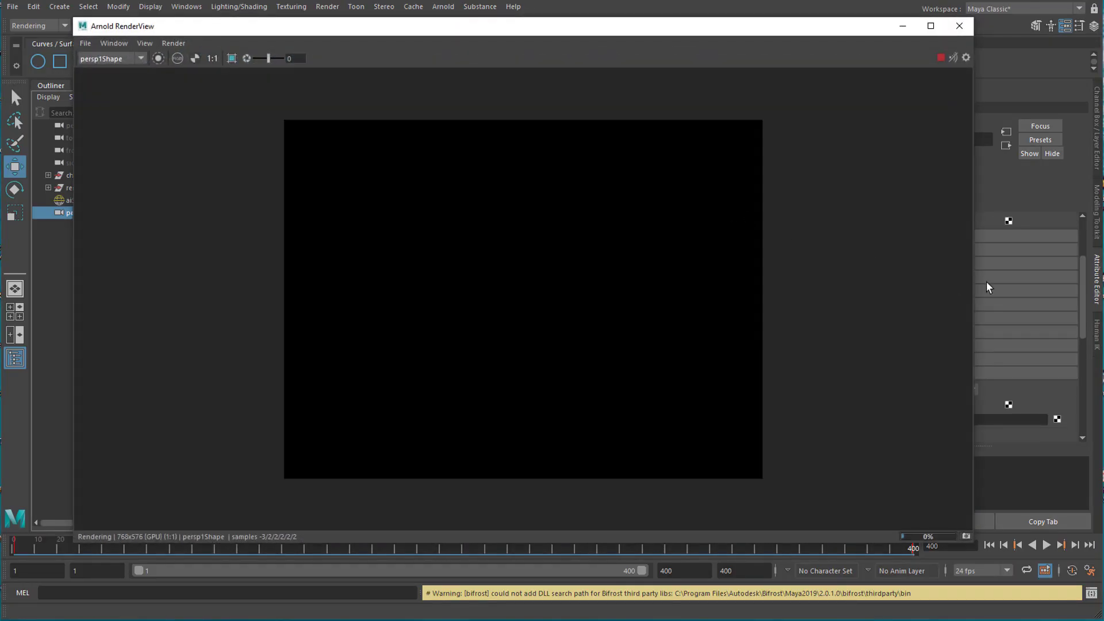
{"action": "mouse_move", "coordinate": [998, 285]}
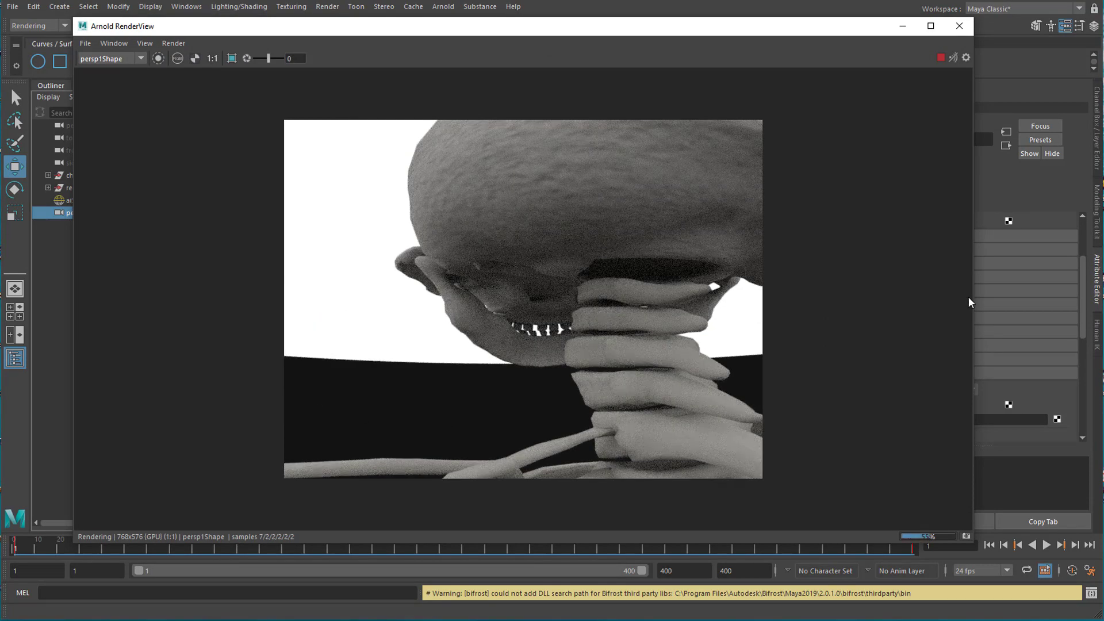
{"action": "left_click", "coordinate": [974, 390]}
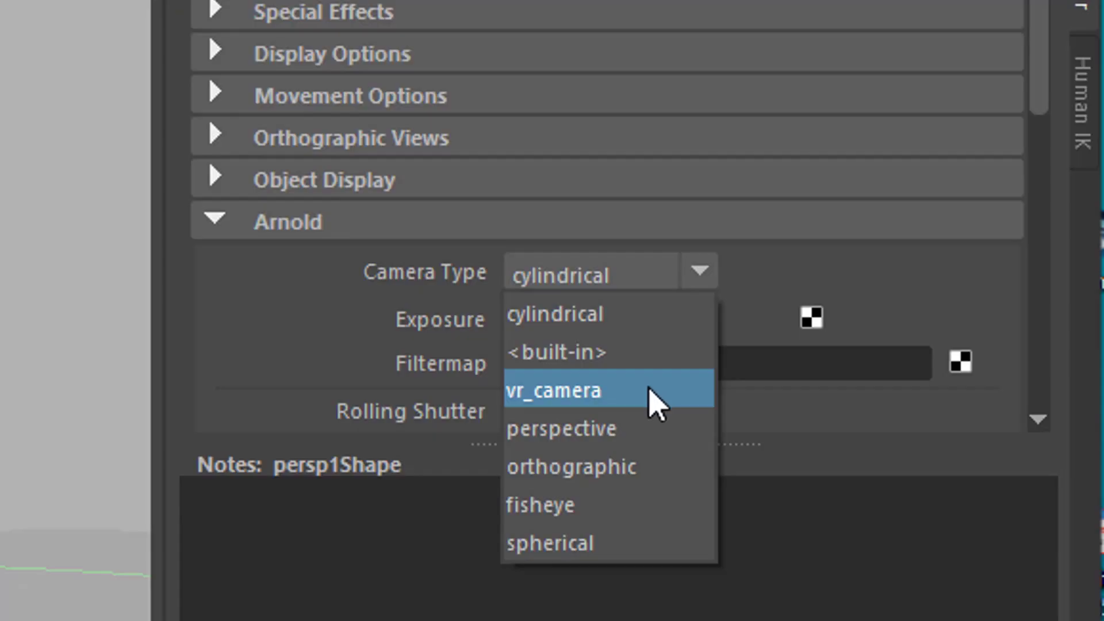
Make persp1 a vr_camera in side_by_side mode with eye separation about 0.754.
{"action": "left_click", "coordinate": [554, 390]}
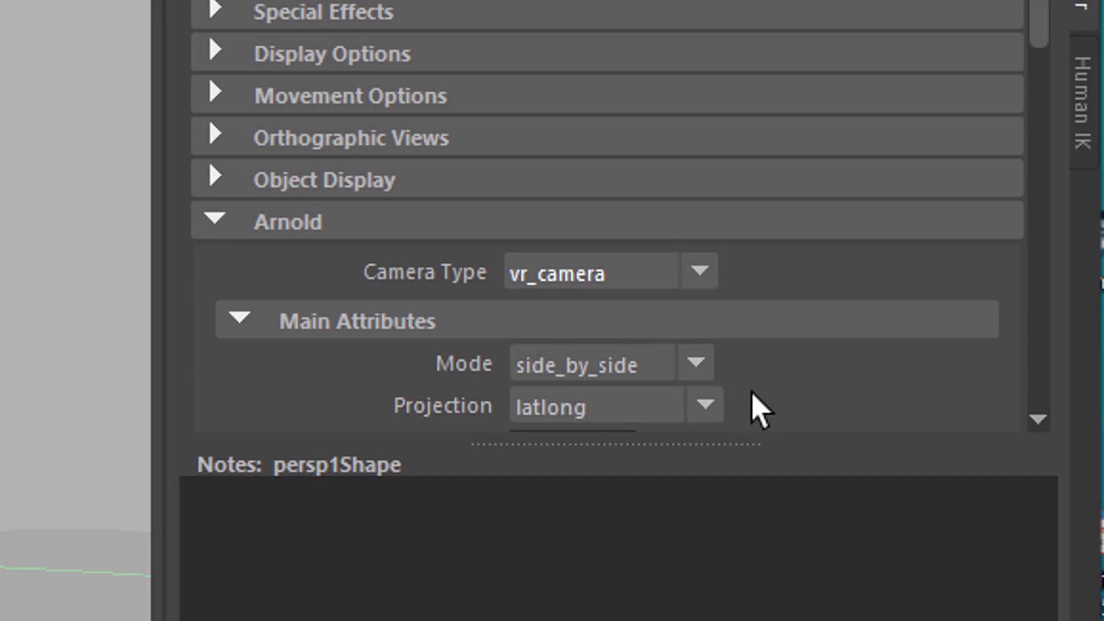
{"action": "mouse_move", "coordinate": [1049, 8]}
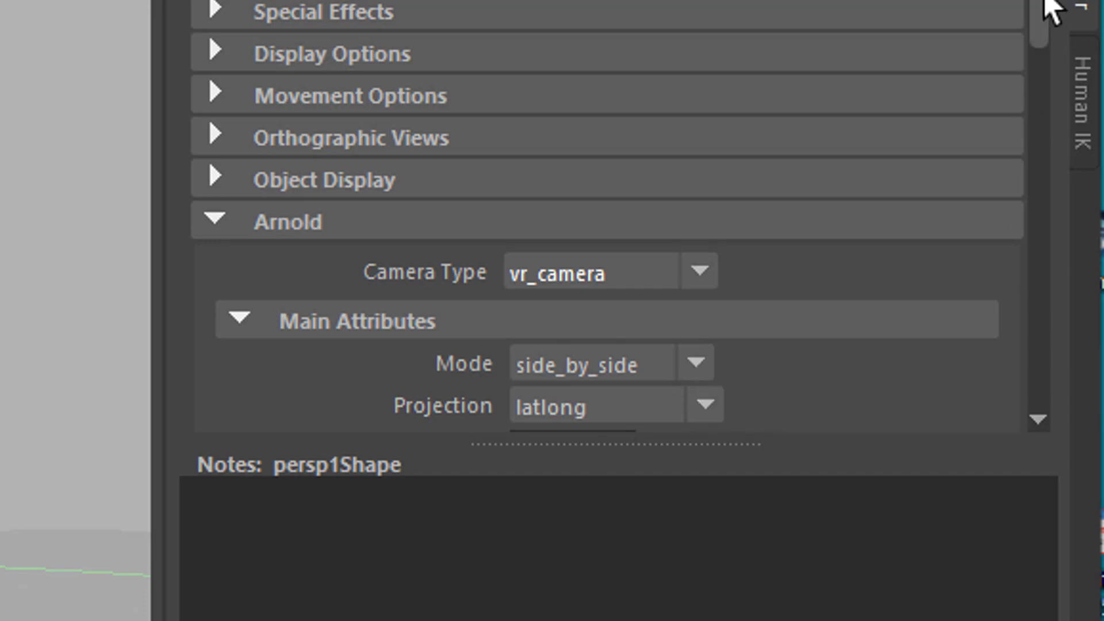
{"action": "scroll", "scroll_direction": "down", "scroll_amount": 3}
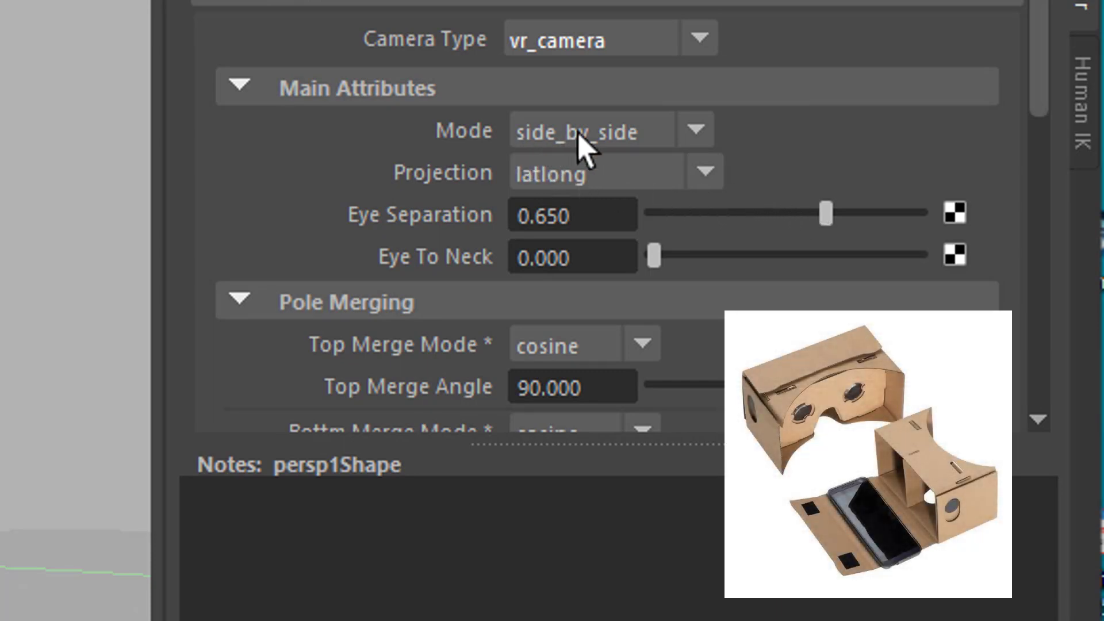
{"action": "mouse_move", "coordinate": [712, 148]}
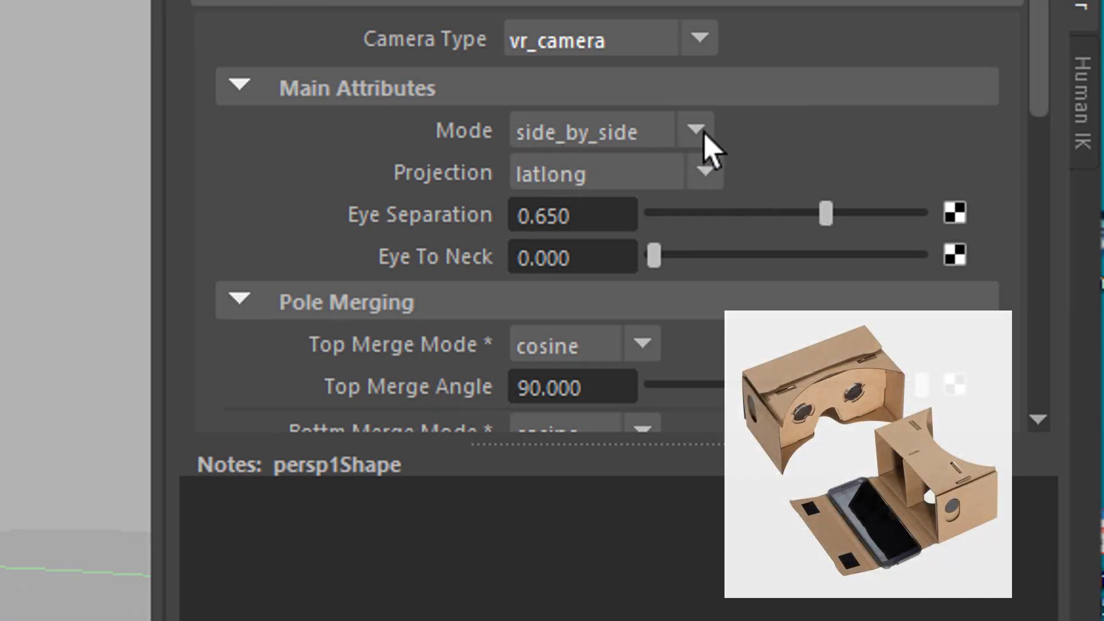
{"action": "left_click", "coordinate": [697, 129]}
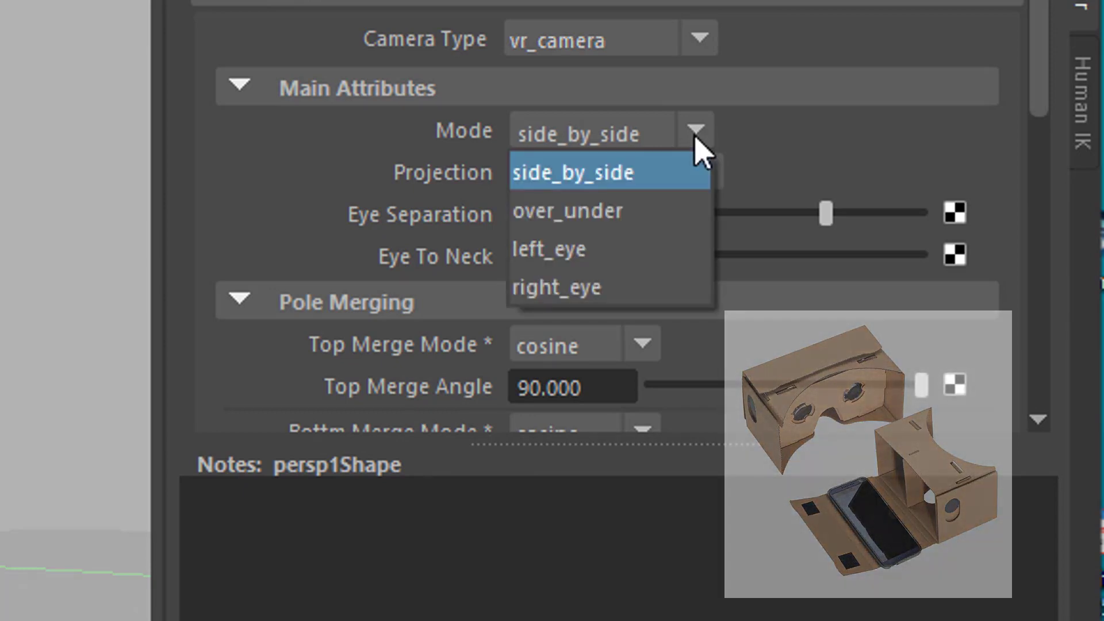
{"action": "left_click", "coordinate": [573, 171]}
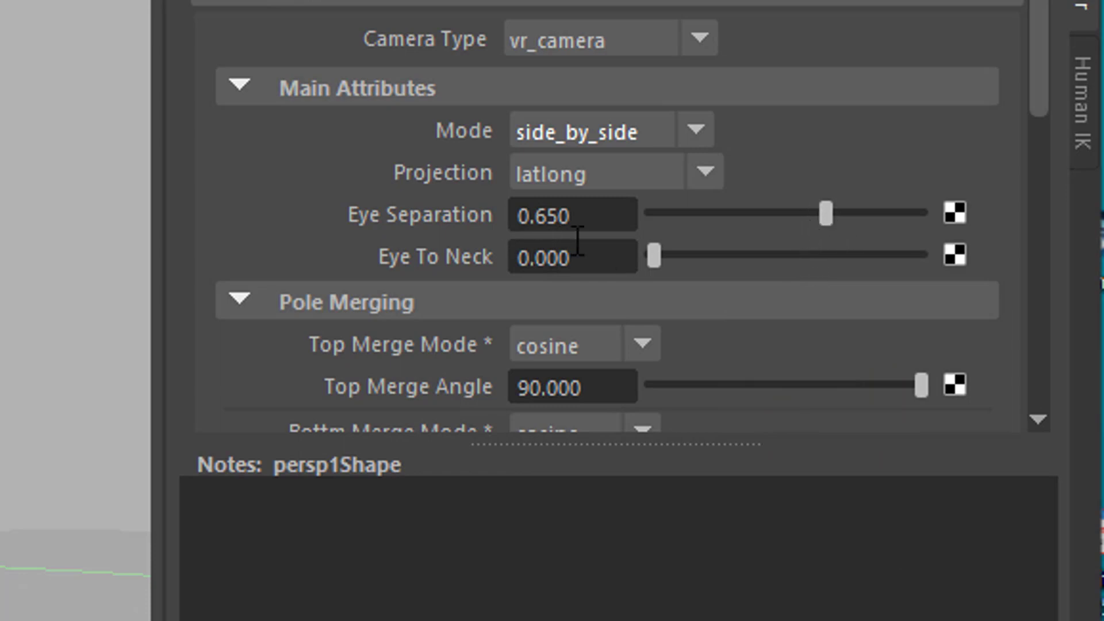
{"action": "left_click_drag", "start_coordinate": [826, 213], "coordinate": [828, 213]}
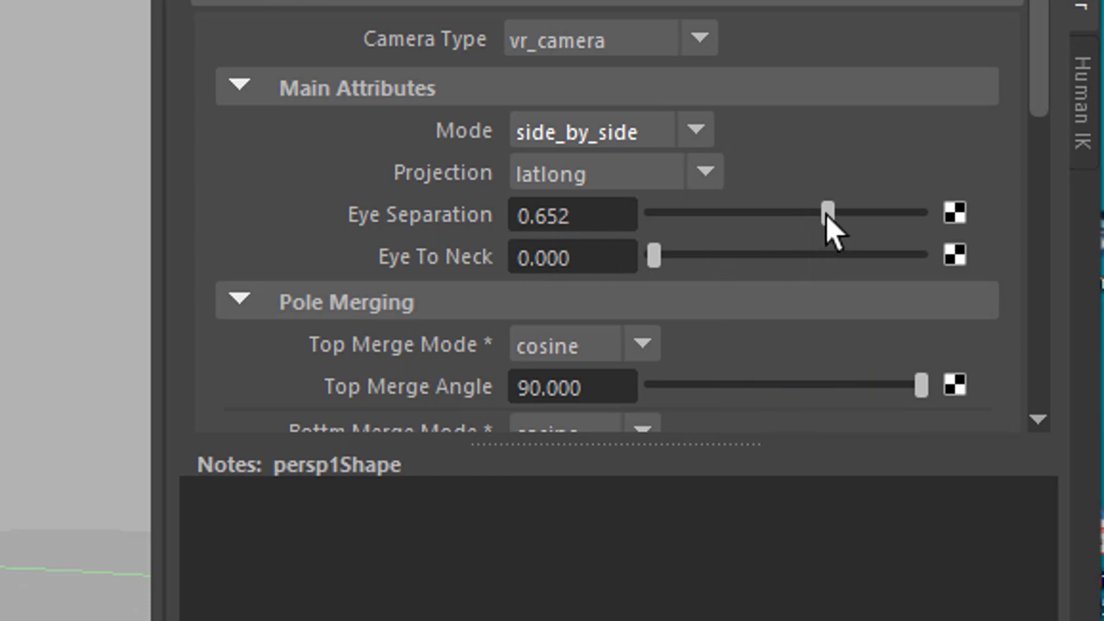
{"action": "left_click_drag", "start_coordinate": [827, 214], "coordinate": [856, 213]}
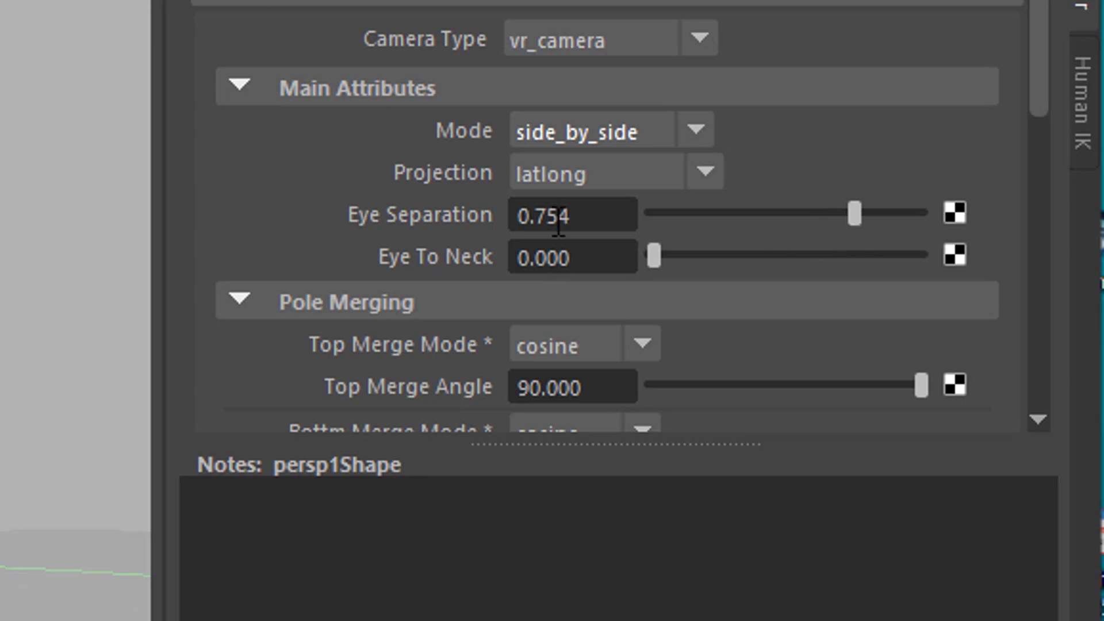
{"action": "mouse_move", "coordinate": [458, 112]}
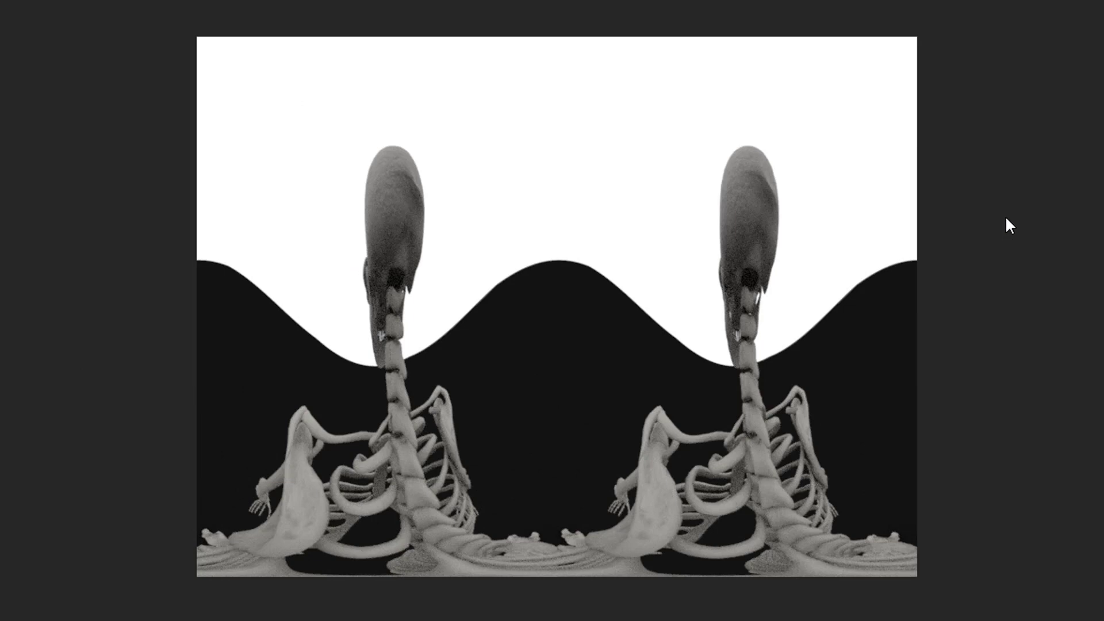
{"action": "mouse_move", "coordinate": [558, 90]}
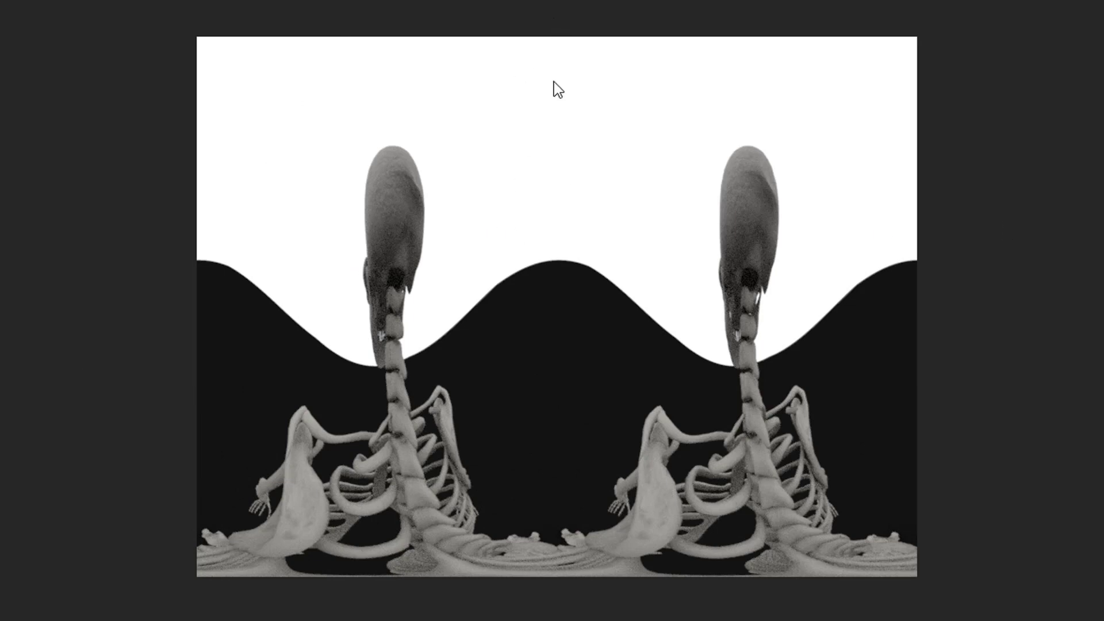
{"action": "mouse_move", "coordinate": [1045, 78]}
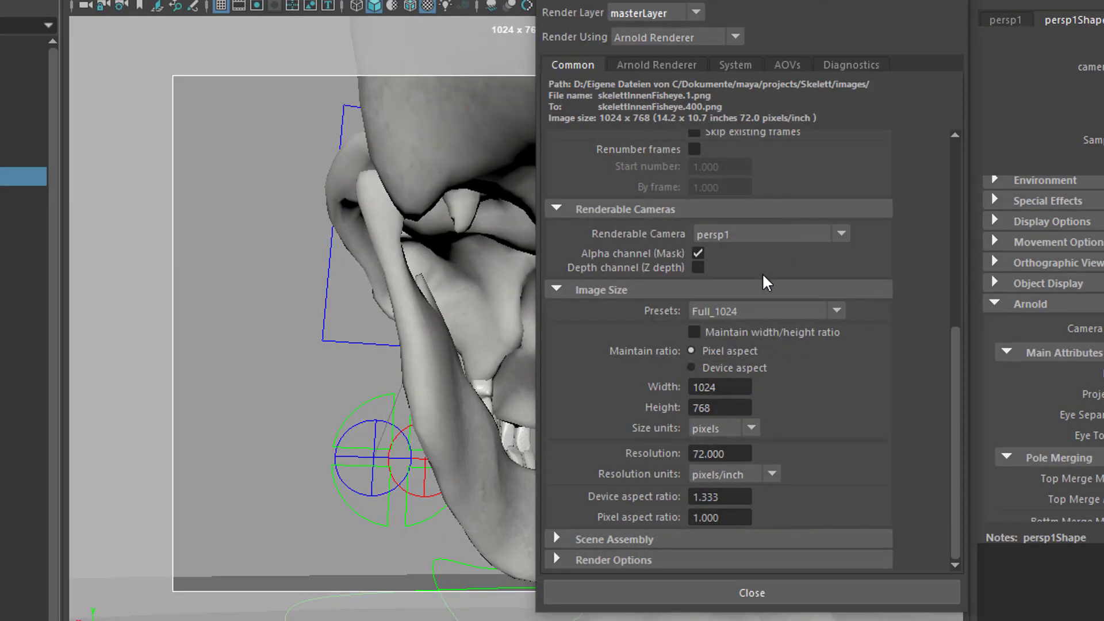
Choose the HD_1080 Image Size preset for the side-by-side panorama render.
{"action": "left_click", "coordinate": [837, 311]}
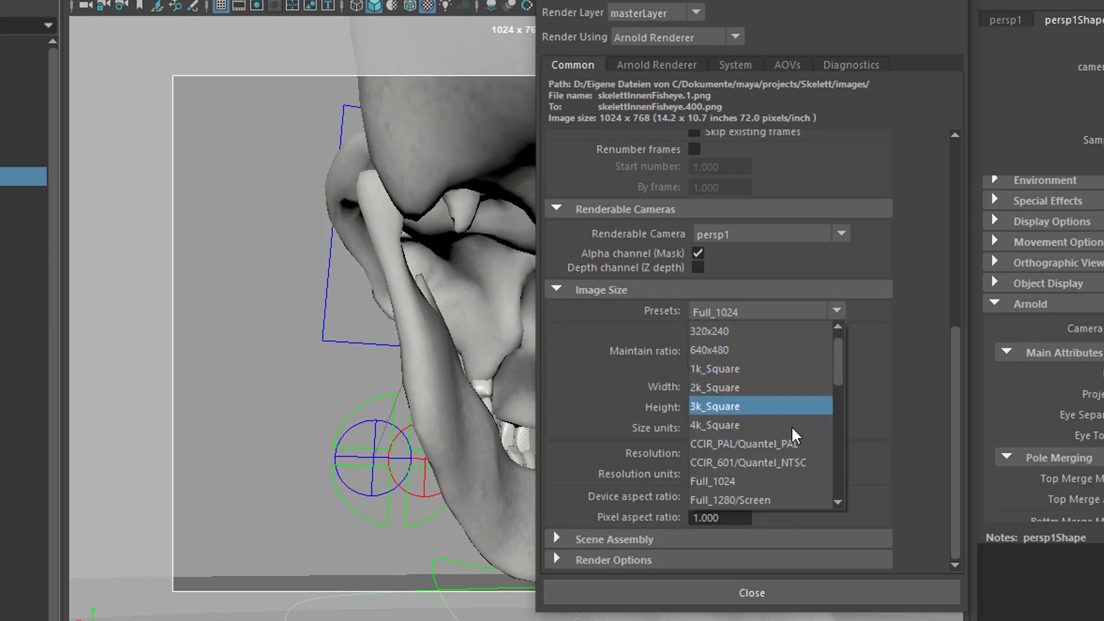
{"action": "scroll", "scroll_direction": "down", "scroll_amount": 3}
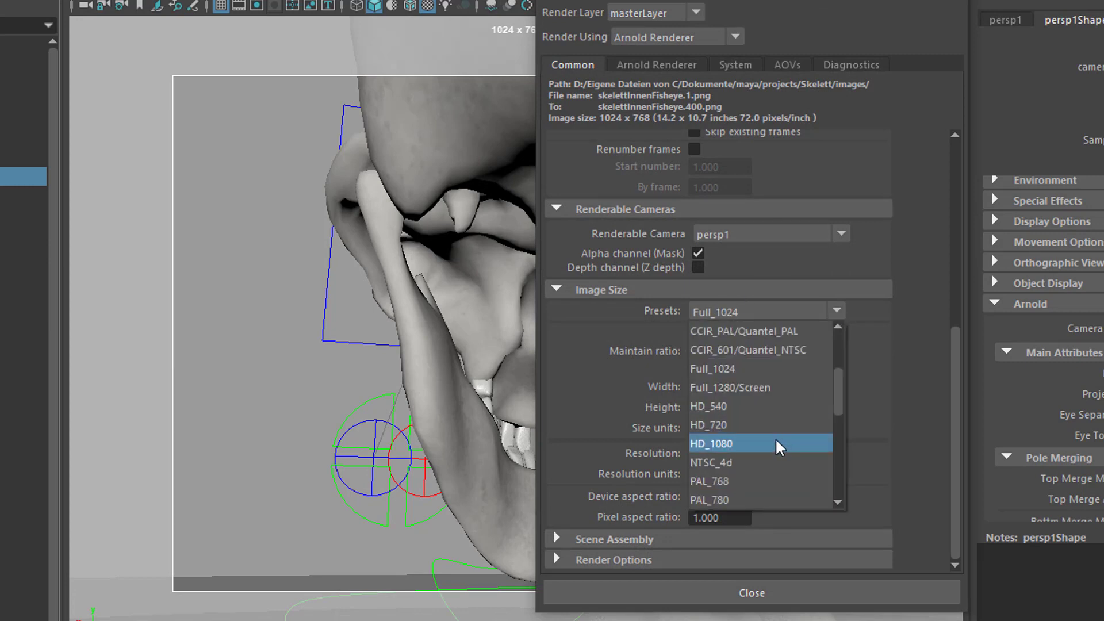
{"action": "left_click", "coordinate": [711, 443]}
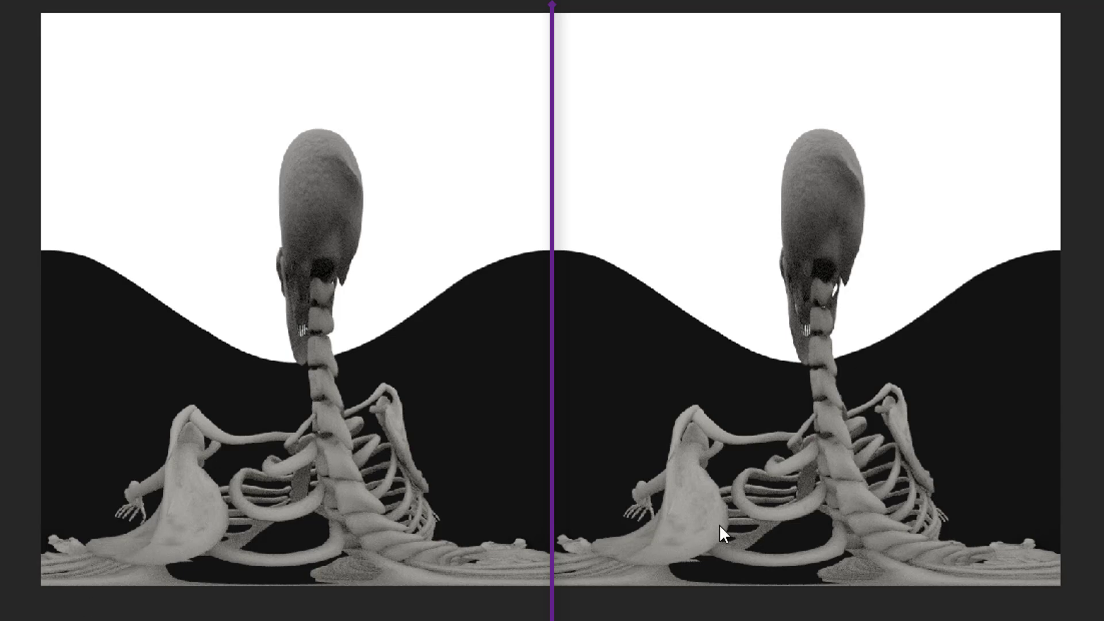
{"action": "mouse_move", "coordinate": [948, 537]}
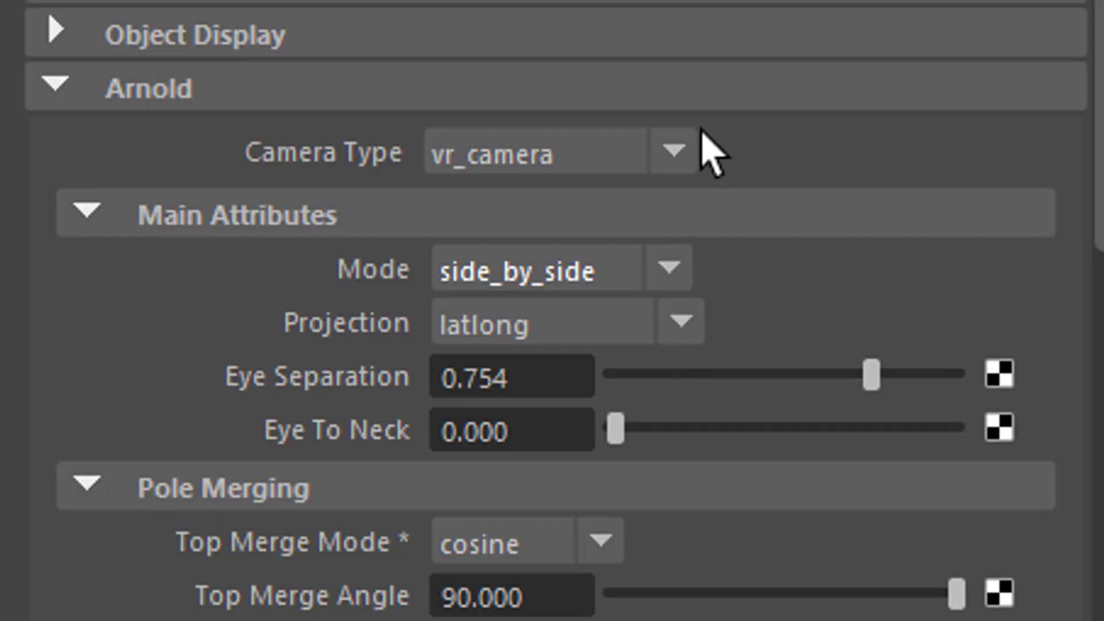
Switch persp1's Arnold camera type from vr_camera to spherical, briefly passing through orthographic.
{"action": "left_click", "coordinate": [675, 151]}
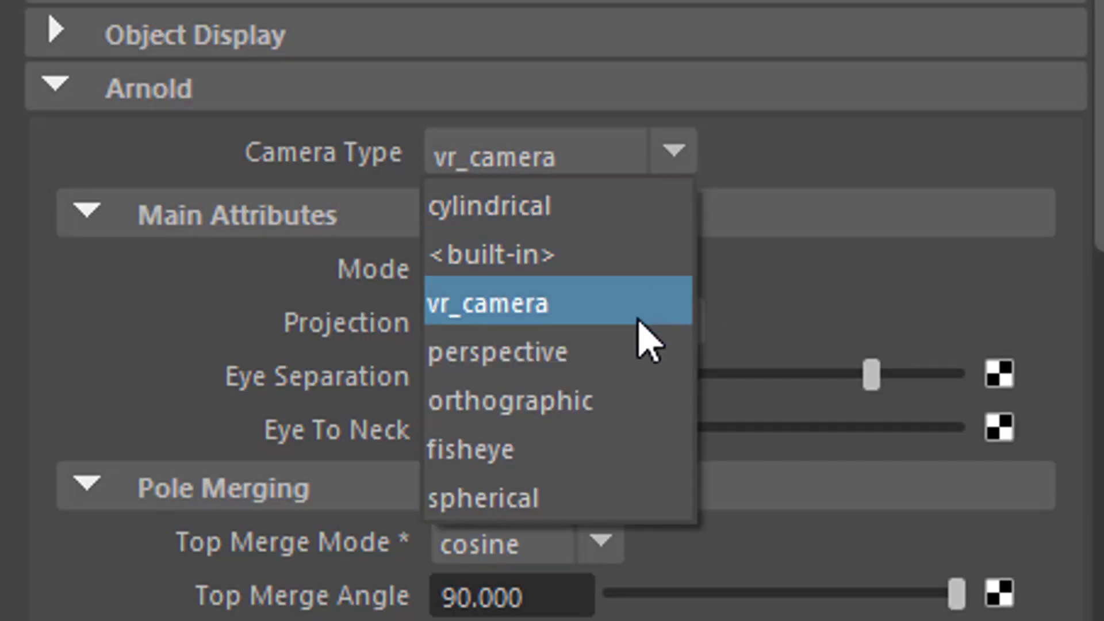
{"action": "mouse_move", "coordinate": [627, 352]}
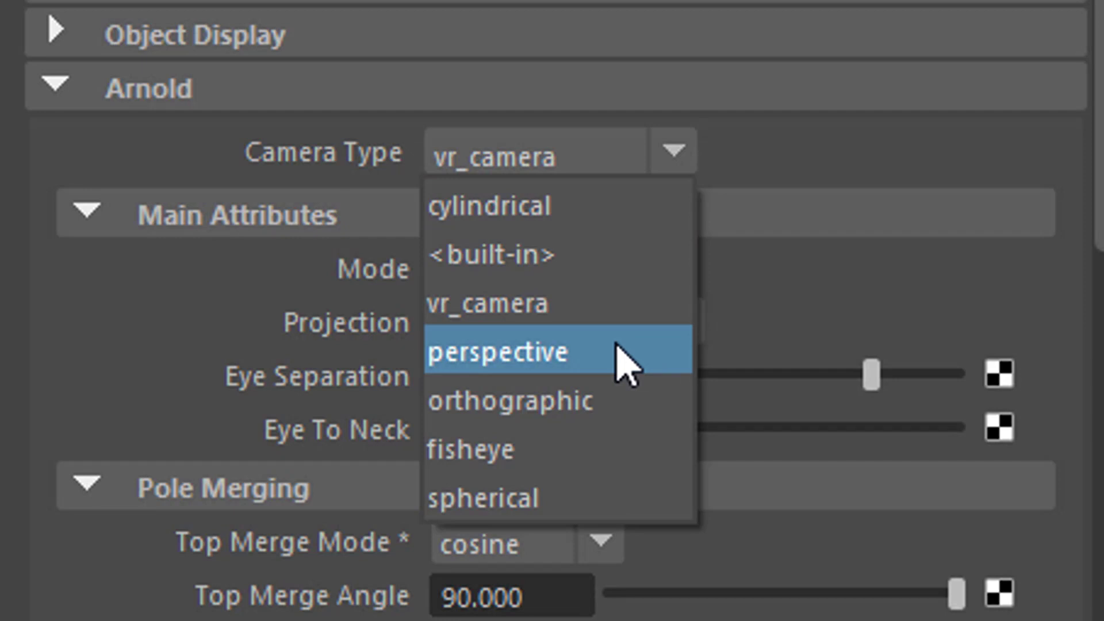
{"action": "left_click", "coordinate": [511, 401]}
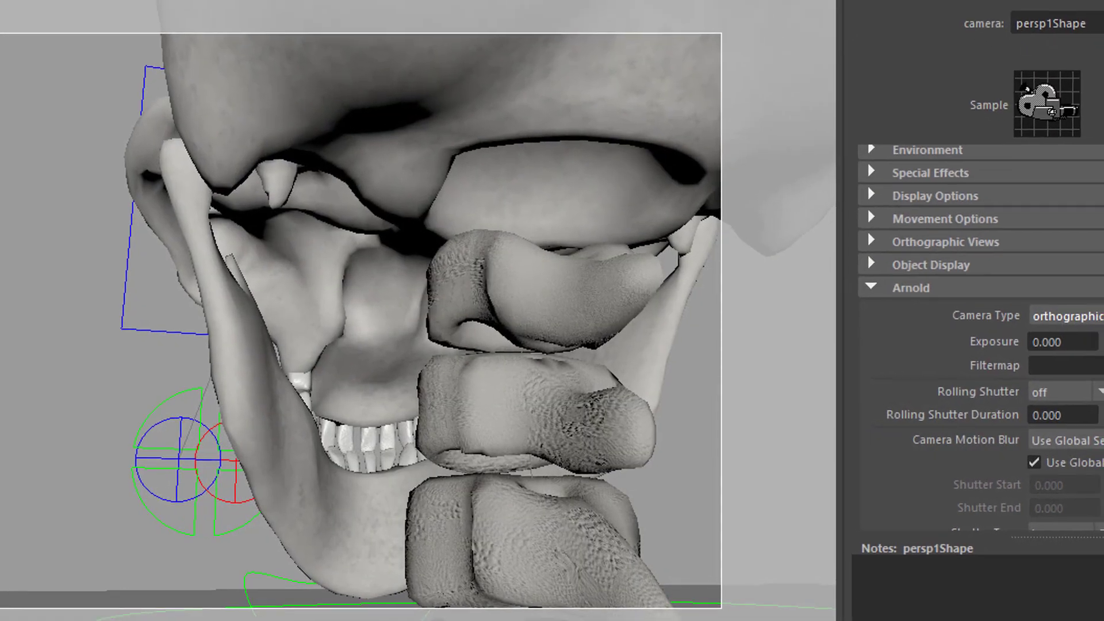
{"action": "left_click", "coordinate": [1063, 316]}
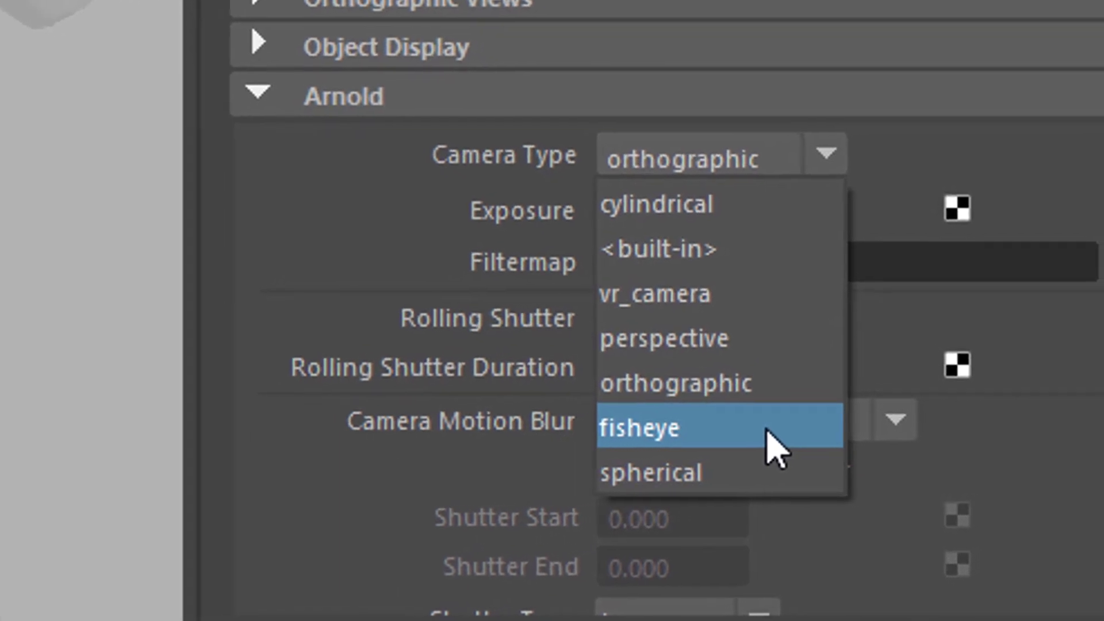
{"action": "mouse_move", "coordinate": [744, 479]}
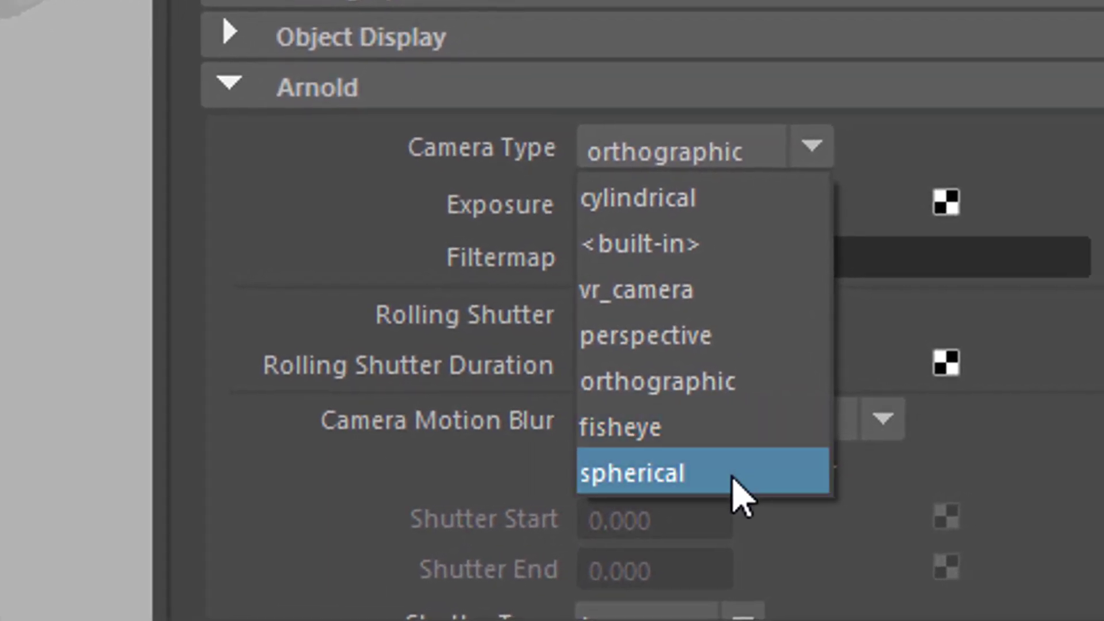
{"action": "left_click", "coordinate": [632, 471]}
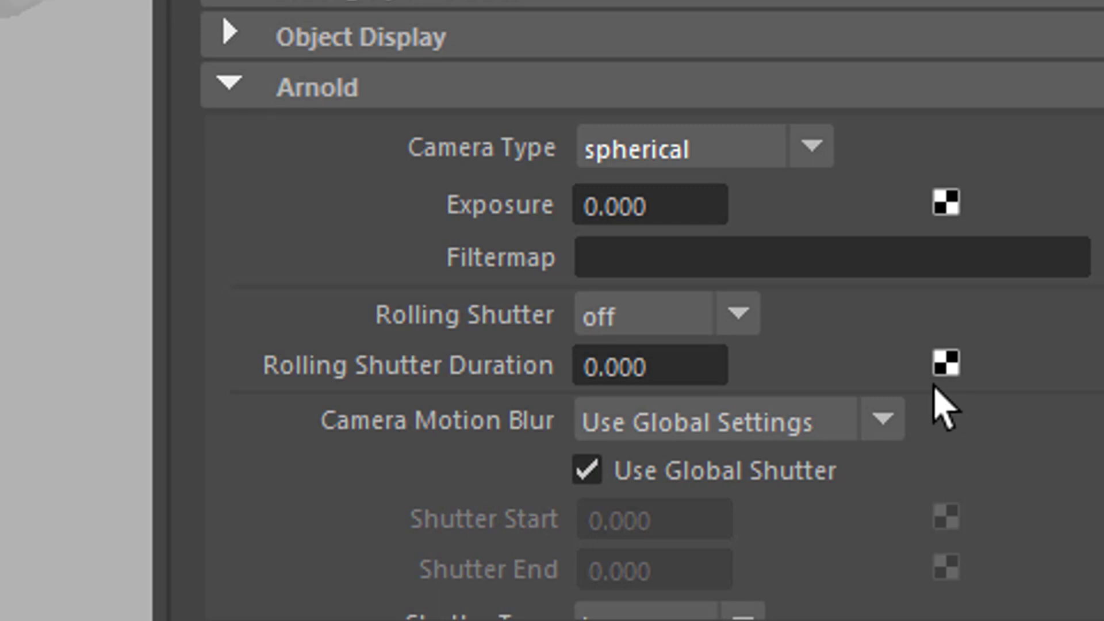
{"action": "mouse_move", "coordinate": [944, 415]}
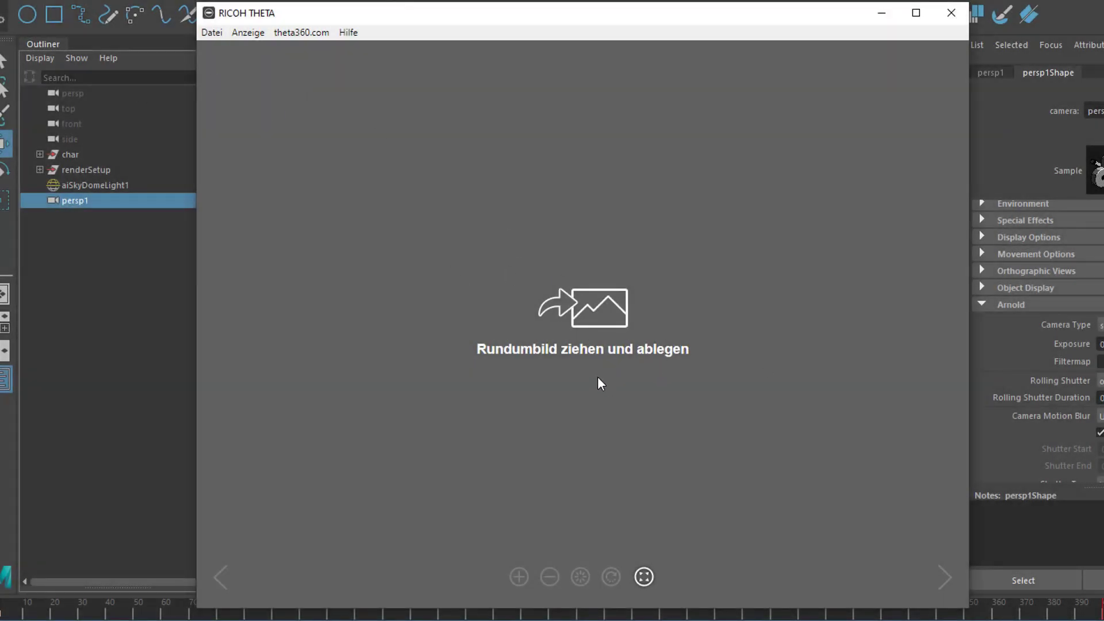
Open VR Skeleton 2.jpg via Datei > Öffnen and look around the skull and ribcage.
{"action": "left_click", "coordinate": [211, 32]}
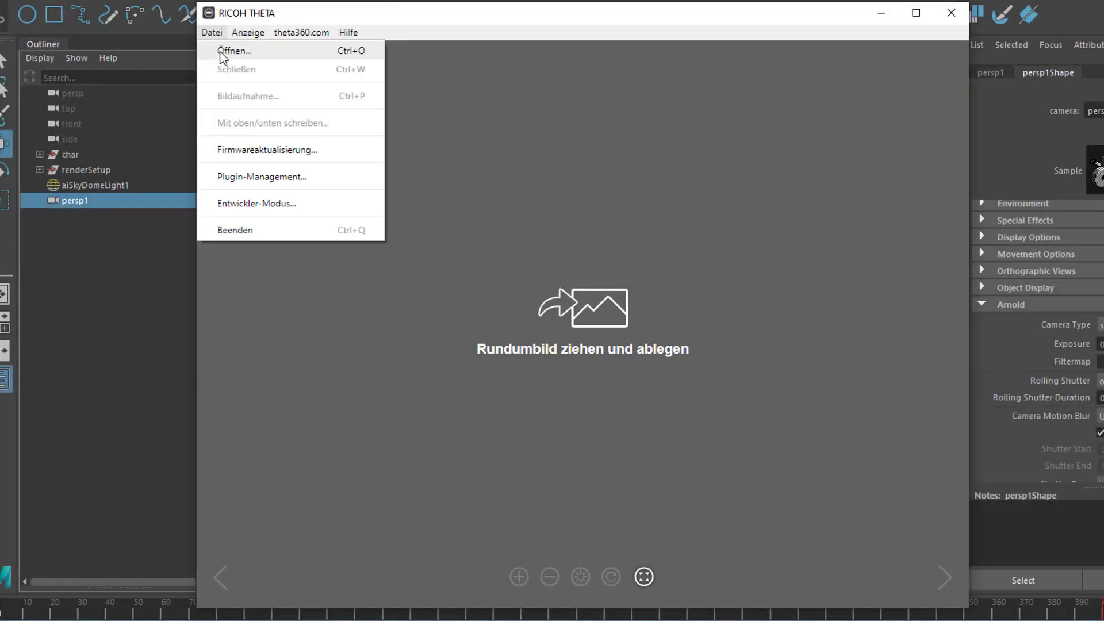
{"action": "left_click", "coordinate": [234, 50]}
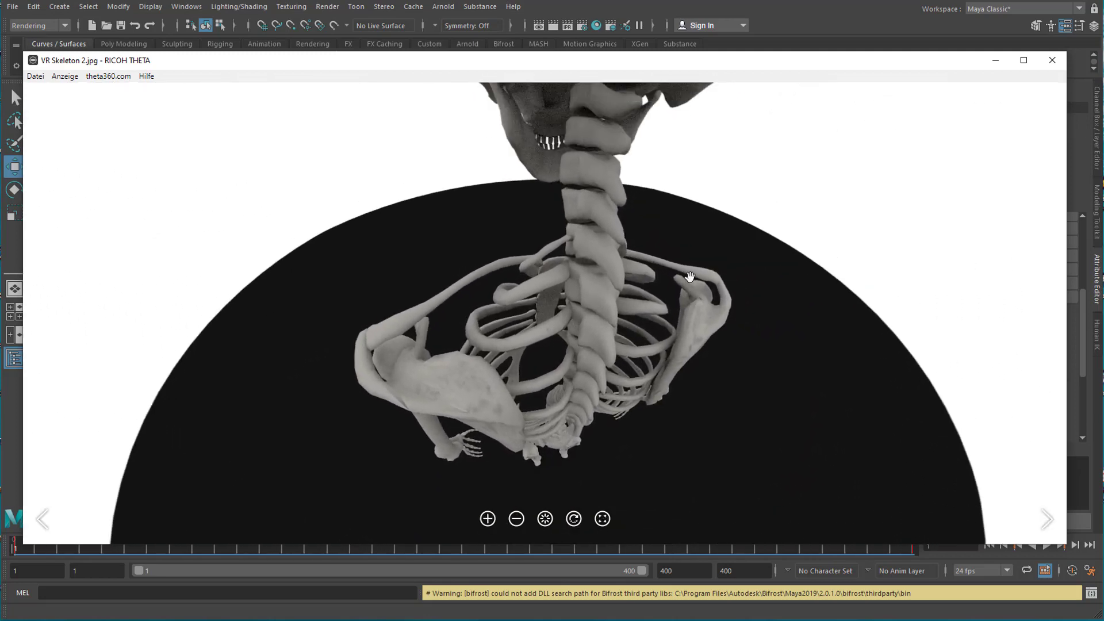
{"action": "left_click_drag", "start_coordinate": [690, 276], "coordinate": [683, 425]}
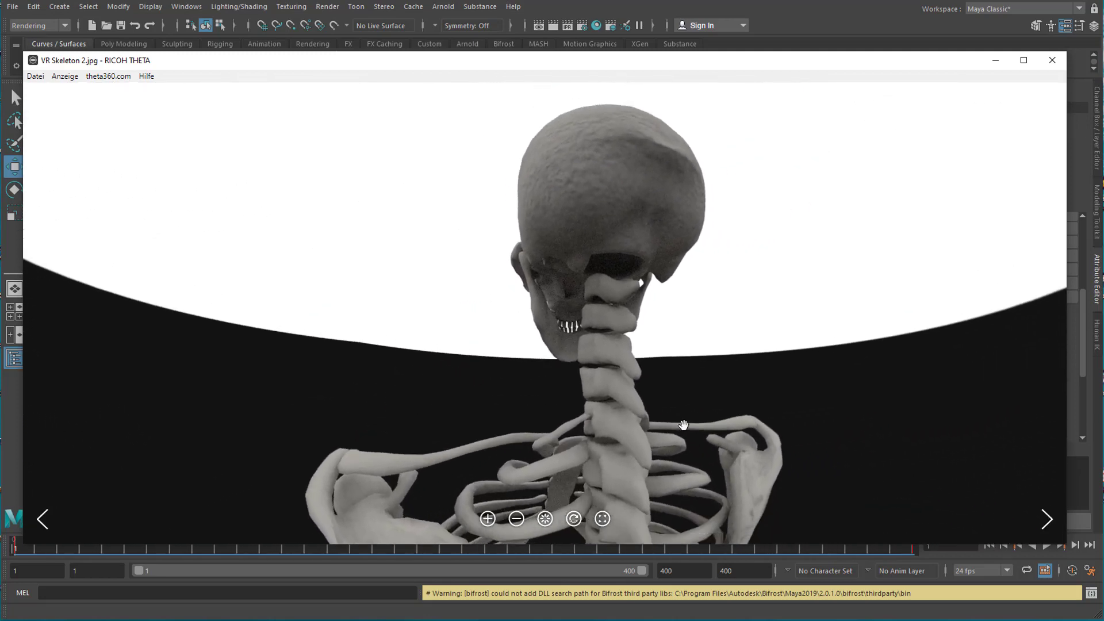
{"action": "left_click_drag", "start_coordinate": [683, 424], "coordinate": [401, 214]}
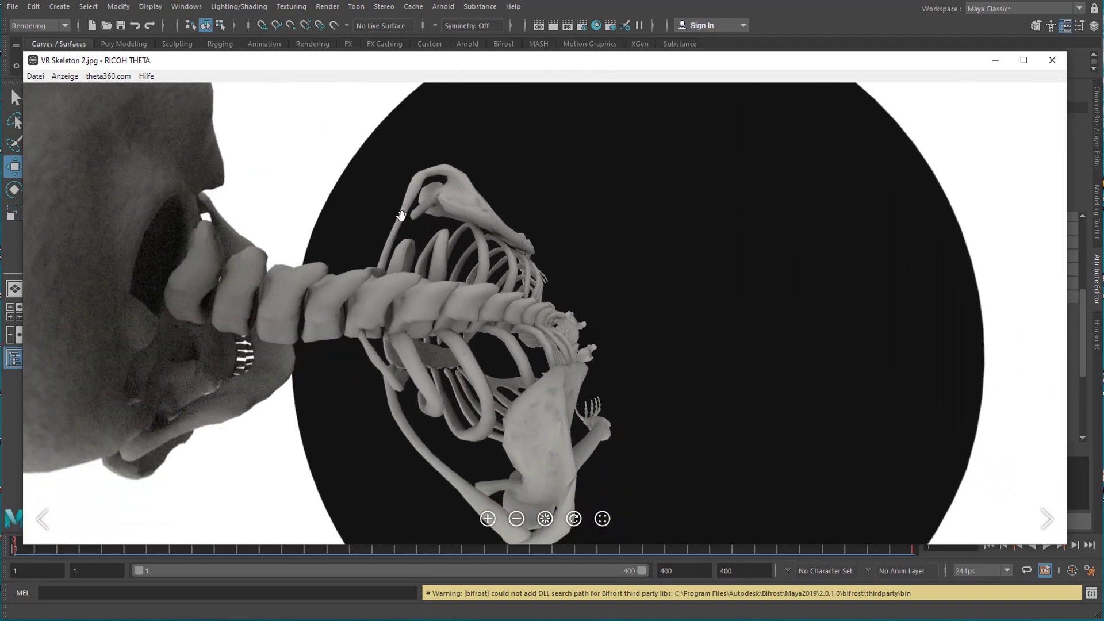
{"action": "left_click_drag", "start_coordinate": [401, 214], "coordinate": [734, 299]}
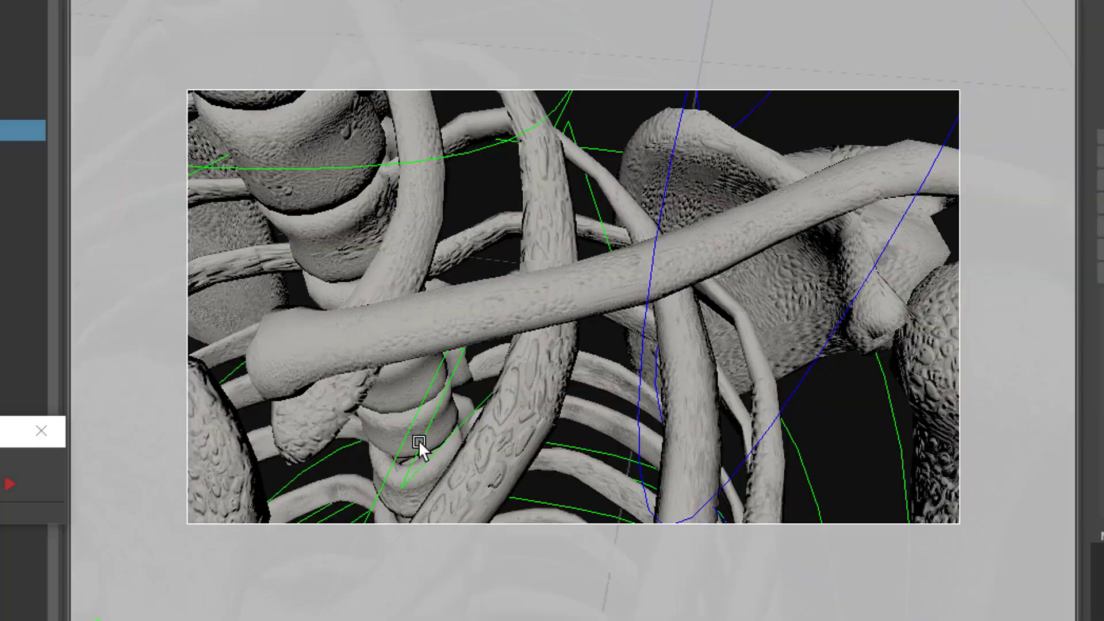
Drag the persp1 viewport to reframe the camera on the ribcage.
{"action": "left_click_drag", "start_coordinate": [419, 448], "coordinate": [620, 292]}
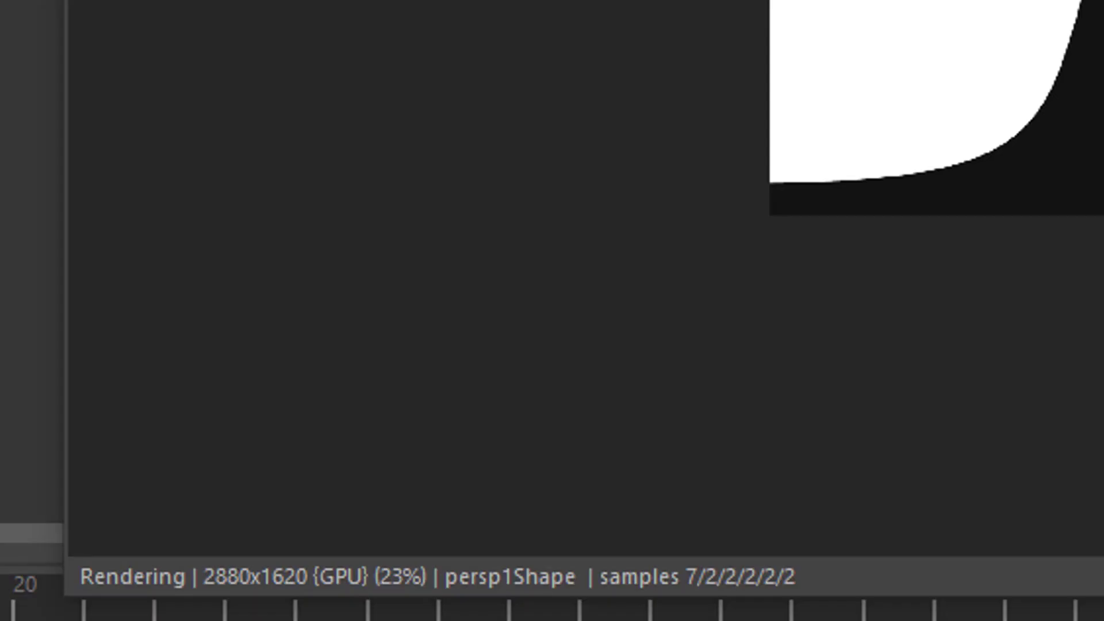
{"action": "mouse_move", "coordinate": [686, 578]}
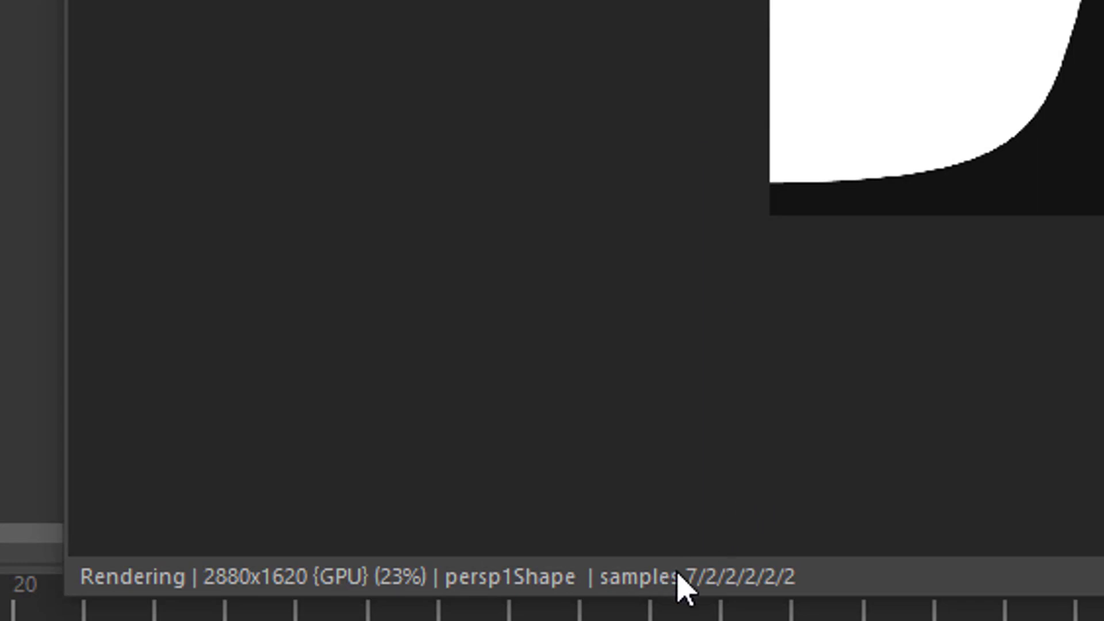
{"action": "mouse_move", "coordinate": [687, 595]}
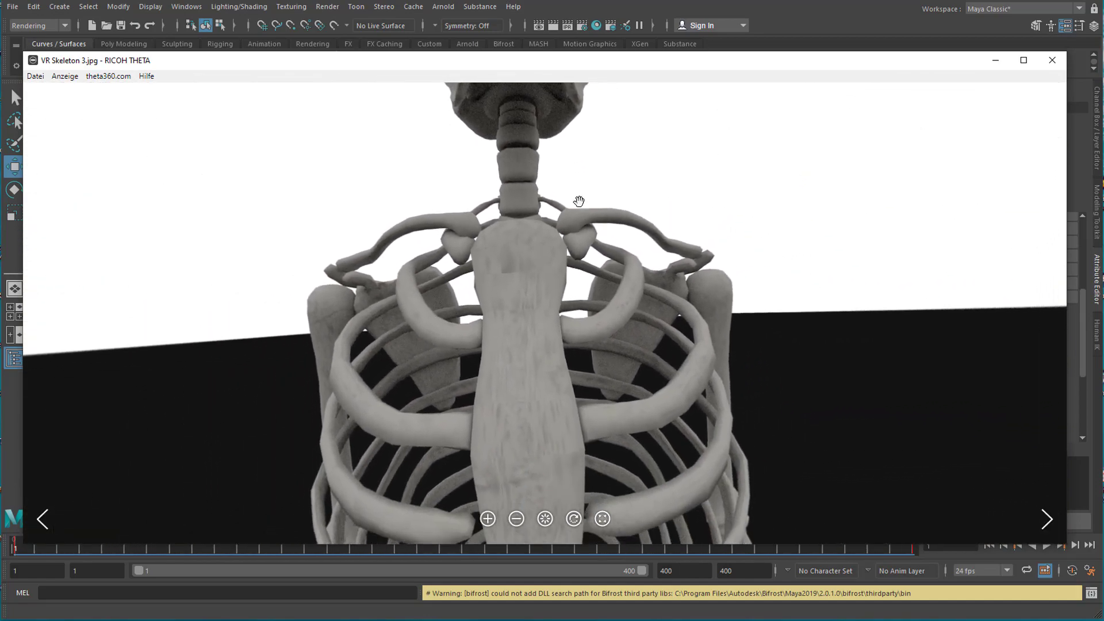
Tilt toward the skull, zoom out, and rotate until the skeleton stands upright as a little planet.
{"action": "left_click_drag", "start_coordinate": [578, 201], "coordinate": [282, 340]}
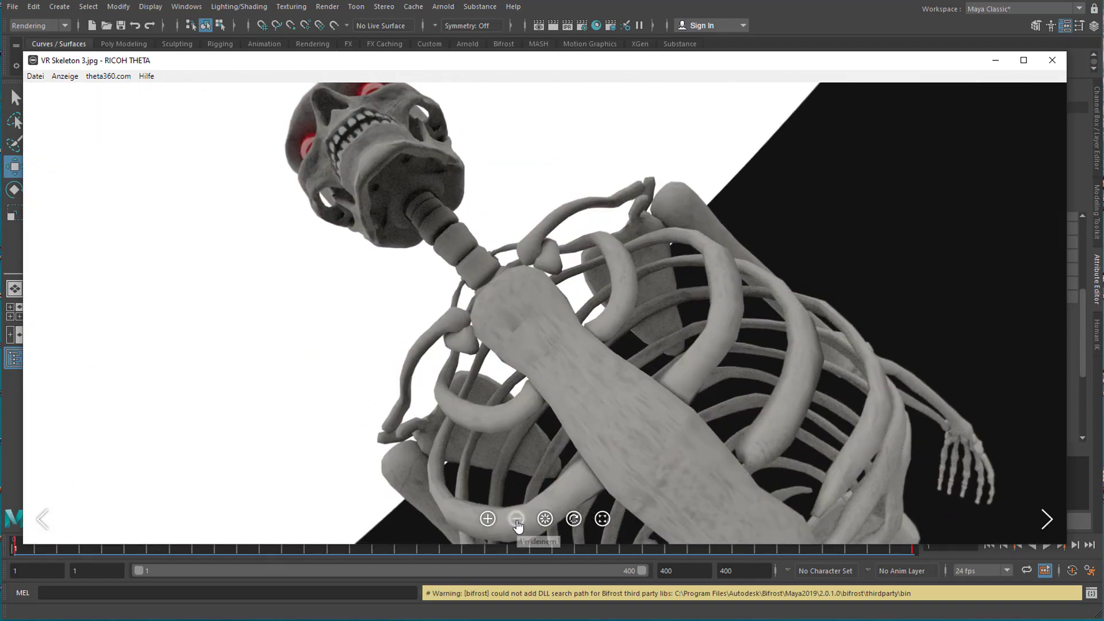
{"action": "left_click", "coordinate": [516, 518]}
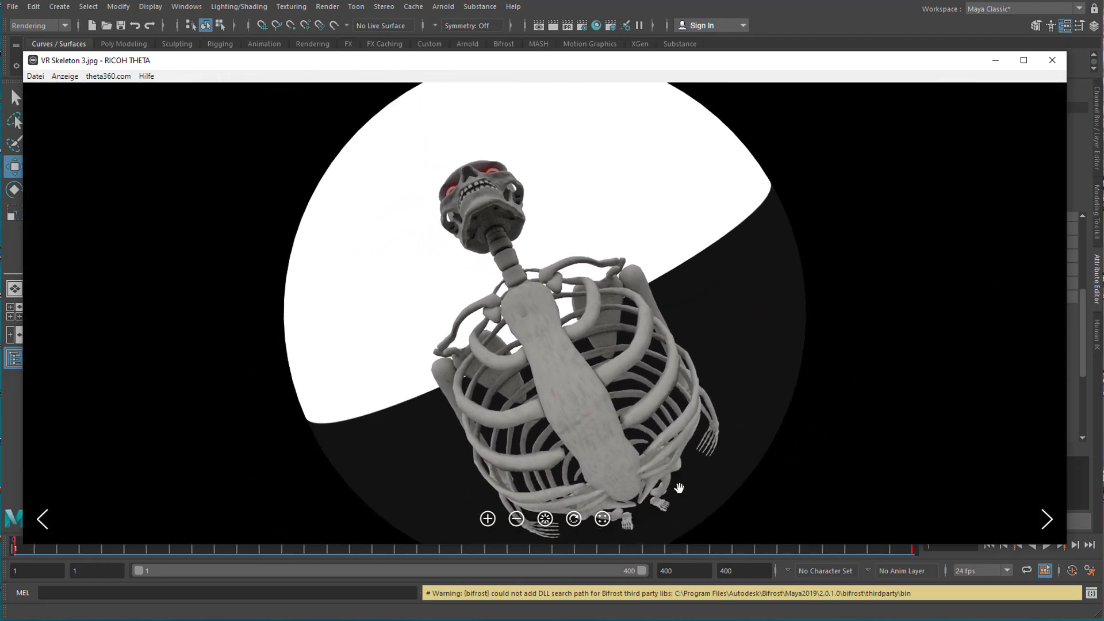
{"action": "left_click_drag", "start_coordinate": [680, 489], "coordinate": [552, 341]}
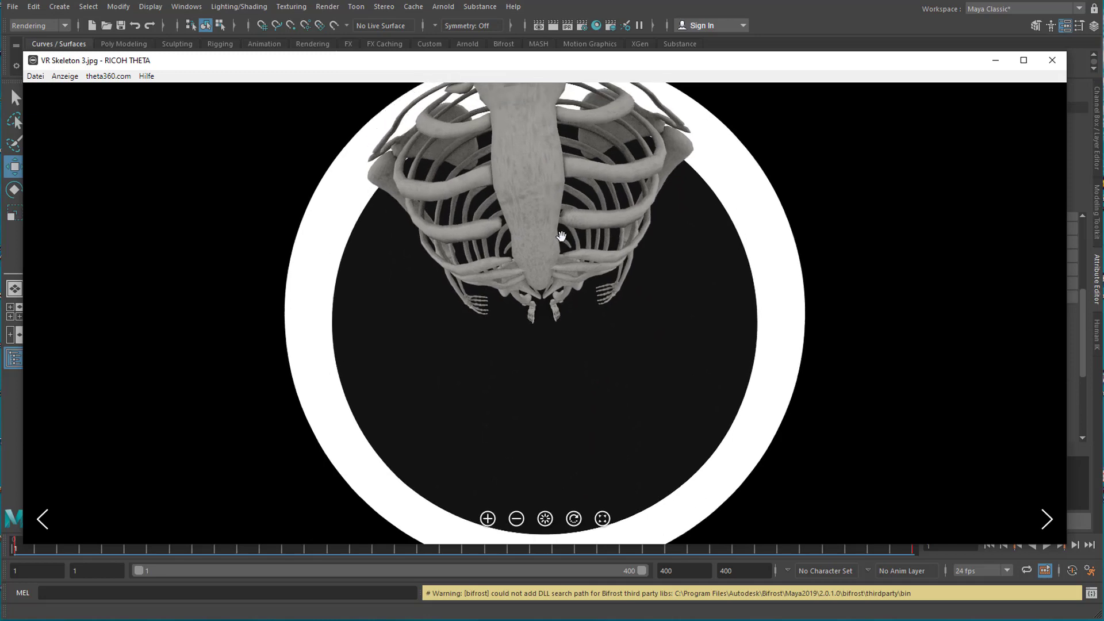
{"action": "left_click_drag", "start_coordinate": [562, 236], "coordinate": [646, 409]}
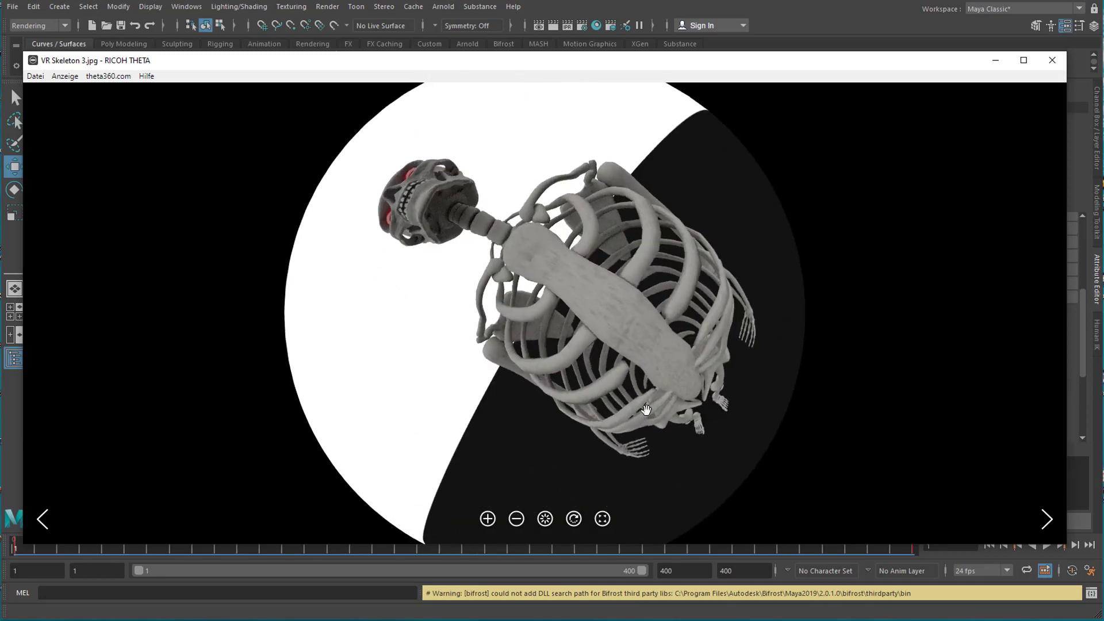
{"action": "left_click_drag", "start_coordinate": [646, 410], "coordinate": [513, 401]}
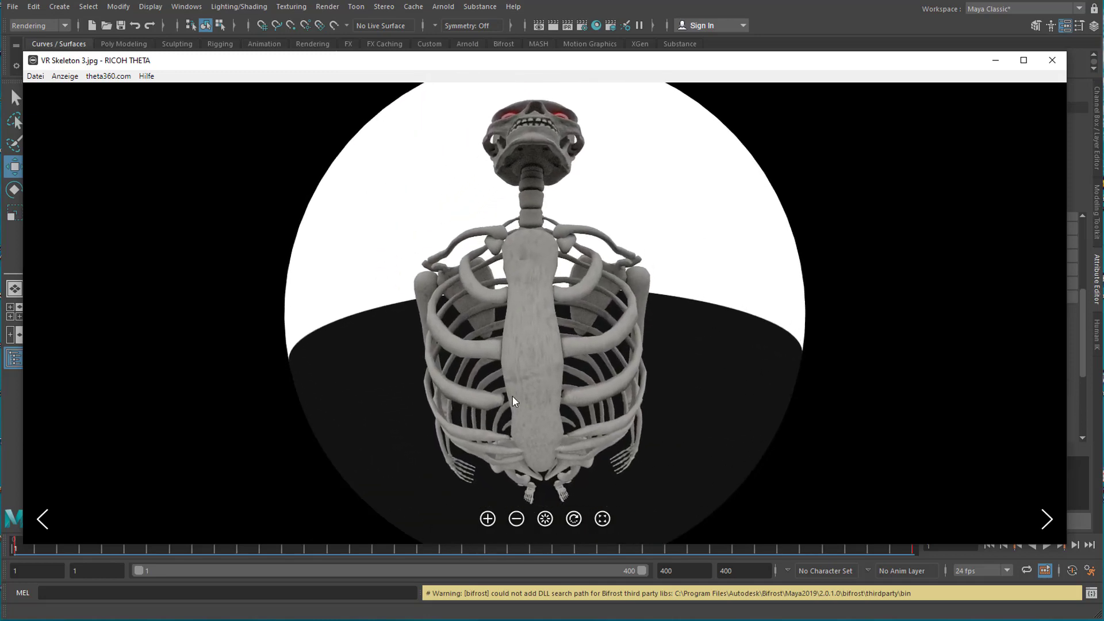